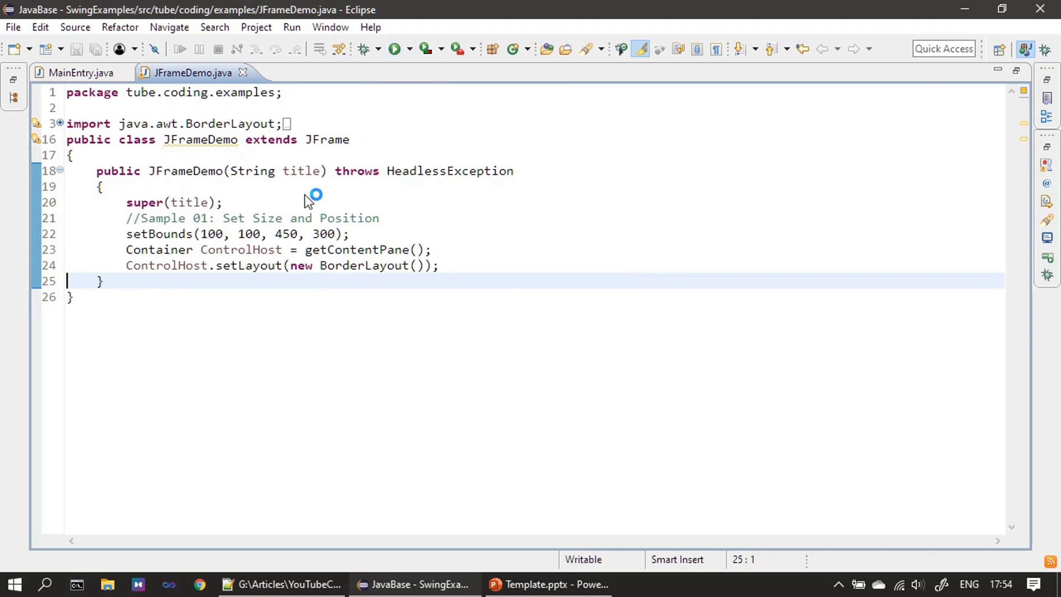
# Review MainEntry's JFrameDemo call and position the cursor after JFrameDemo's setLayout line
pyautogui.click(80, 73)
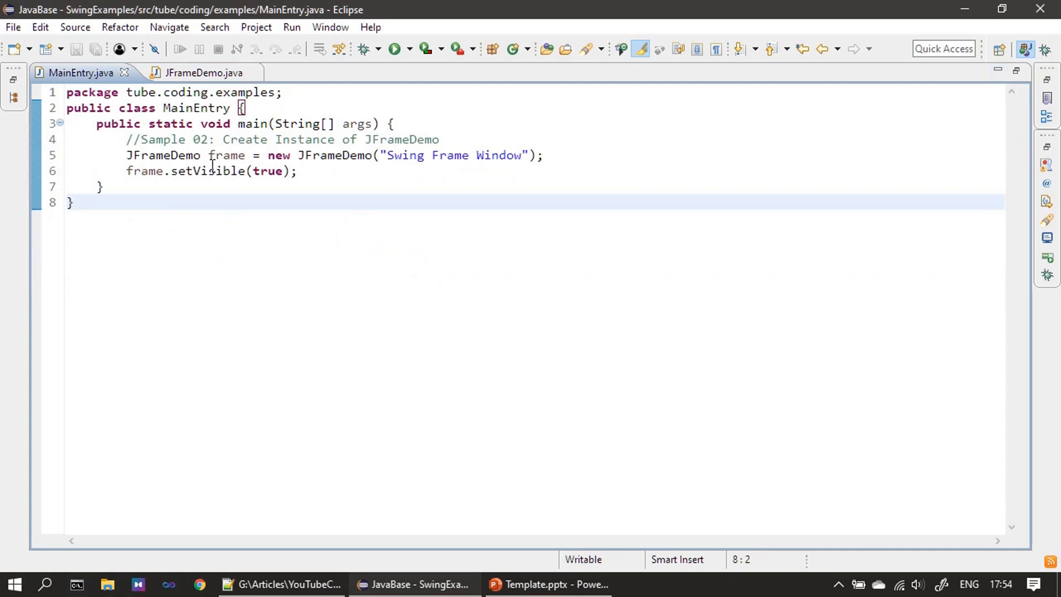
pyautogui.doubleClick(332, 155)
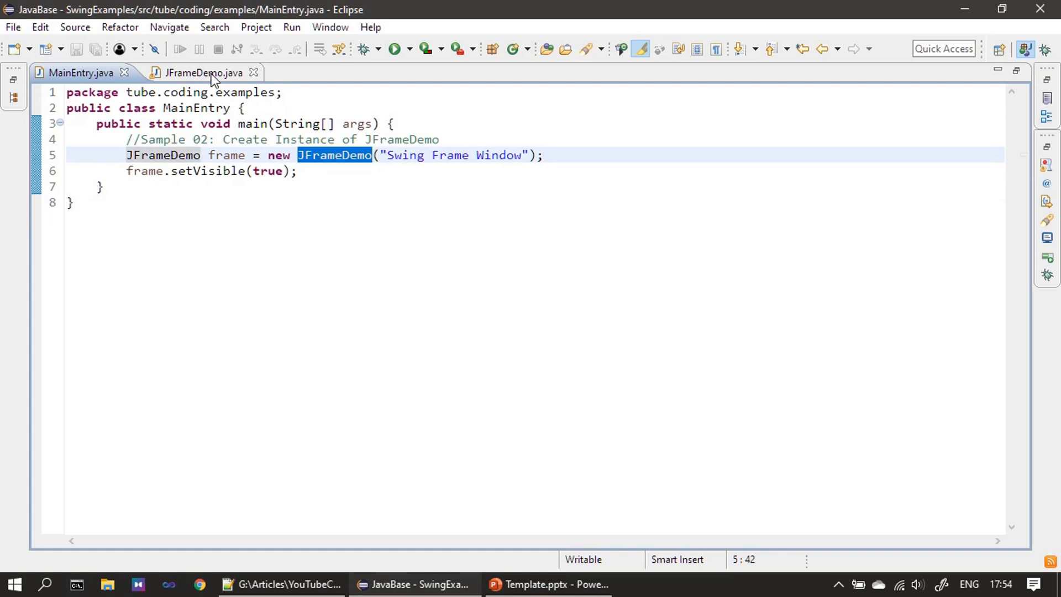
pyautogui.click(205, 73)
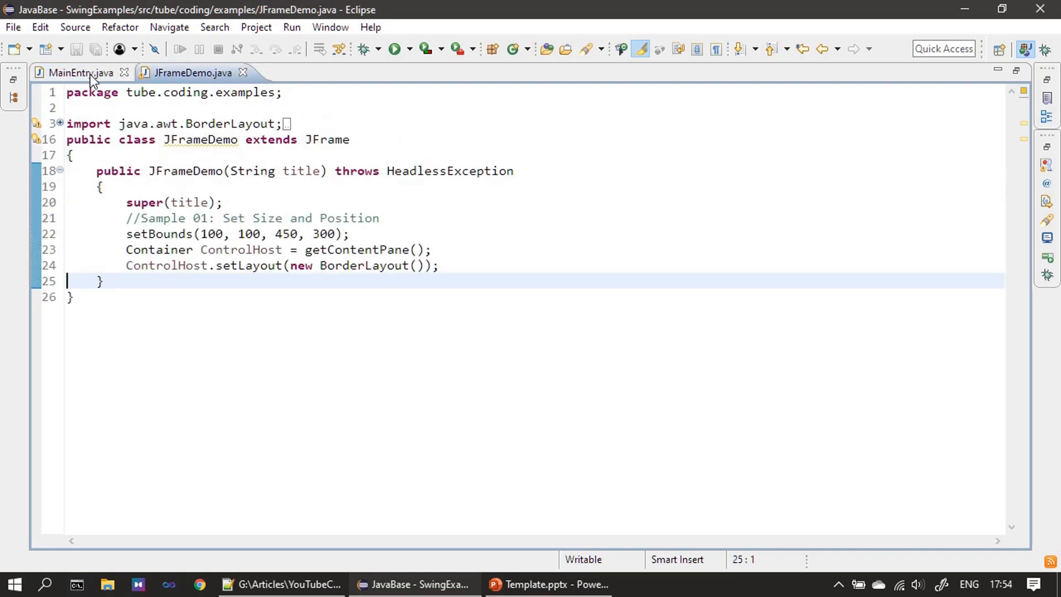
pyautogui.click(80, 73)
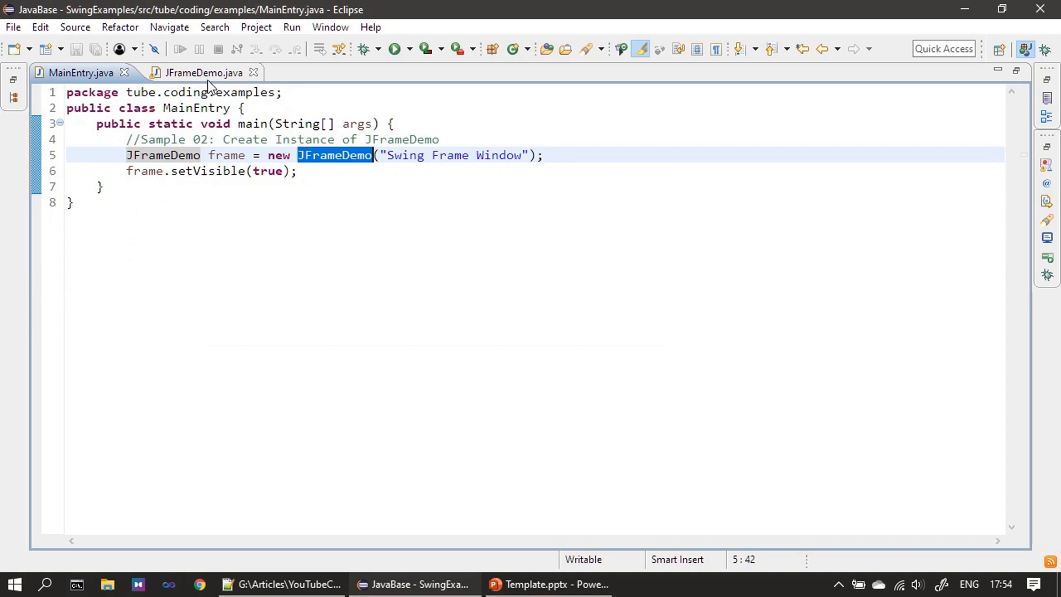
pyautogui.click(205, 73)
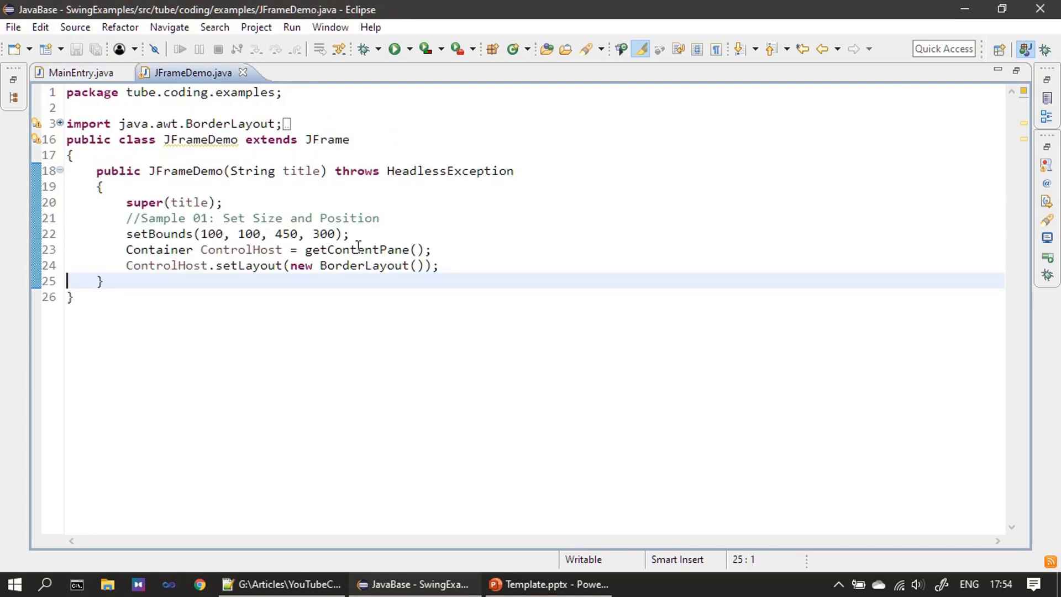
pyautogui.click(460, 265)
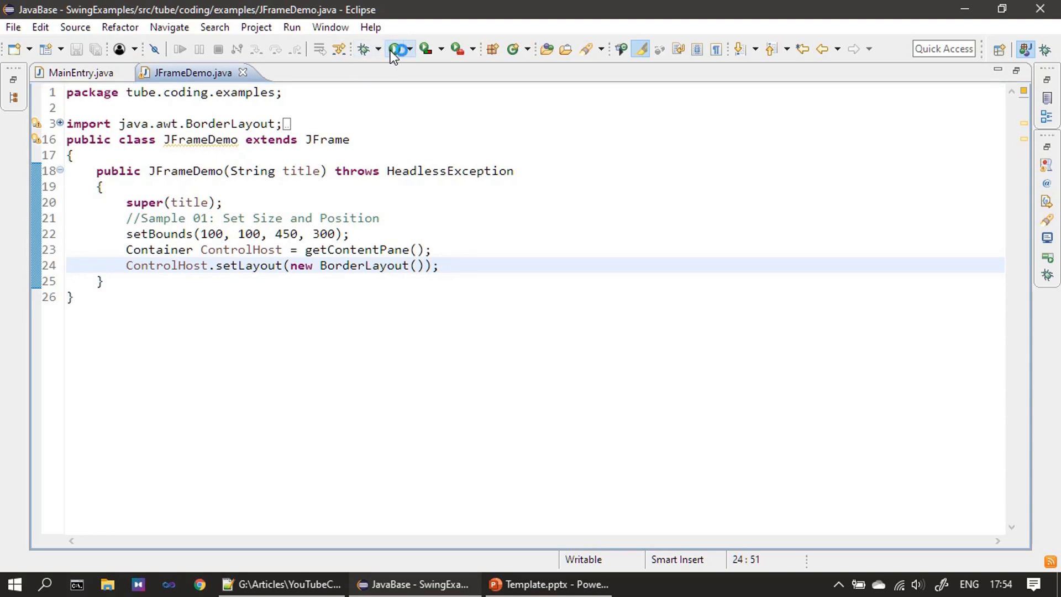
# Run the still-empty Swing frame, close it, and insert the 25x40 text-field grid code
pyautogui.click(395, 50)
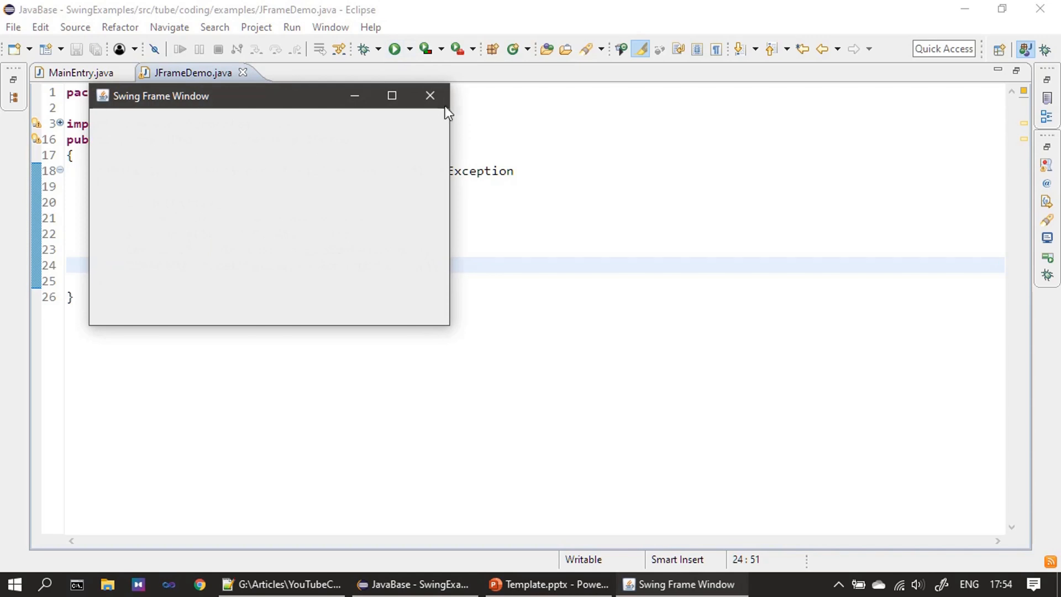
pyautogui.click(429, 96)
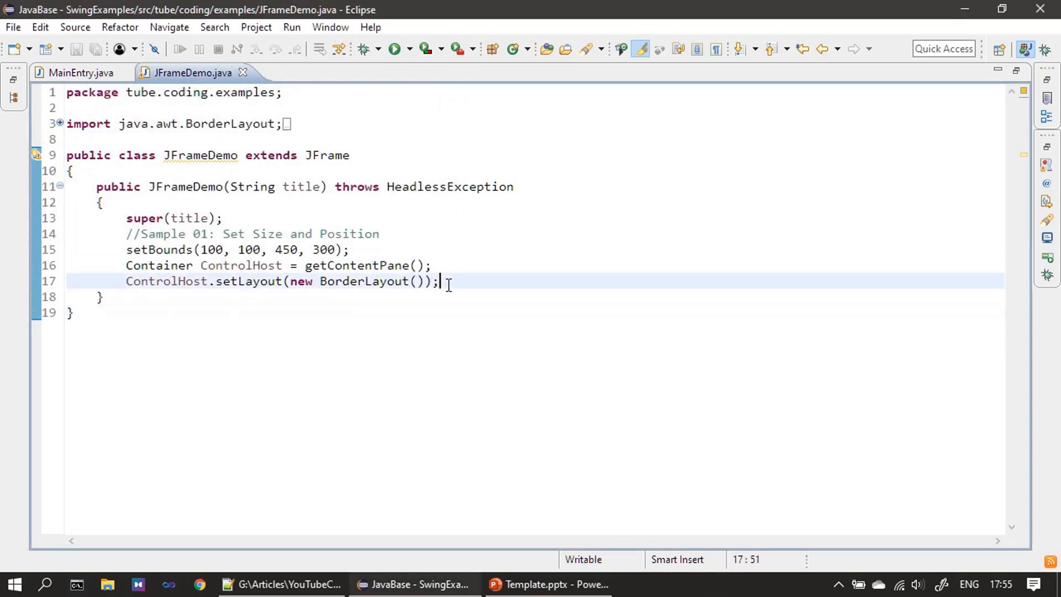
pyautogui.press('Enter')
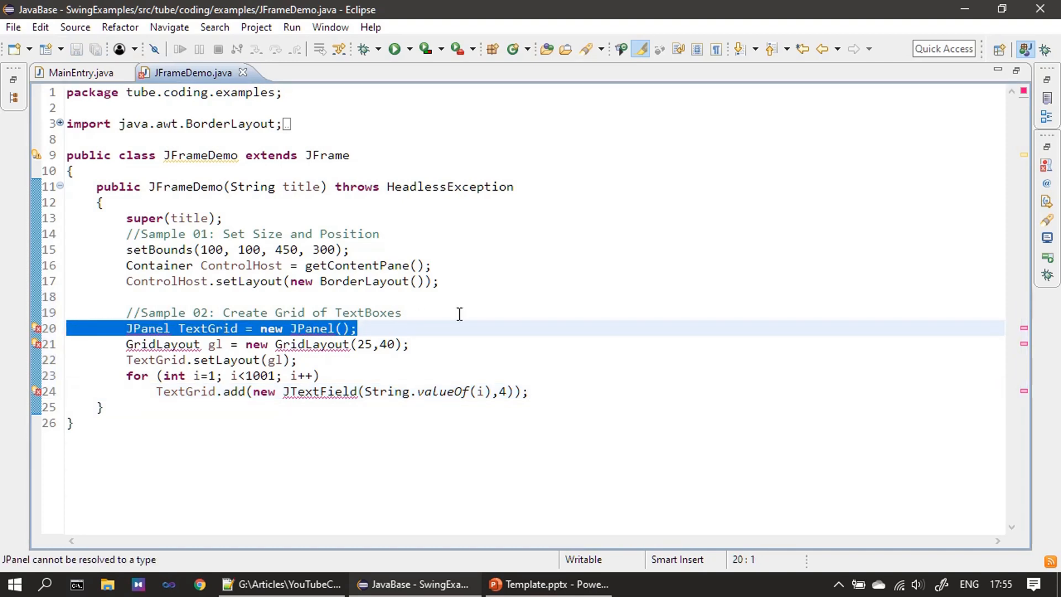
# Resolve the grid code's types by importing javax.swing.JPanel and java.awt.GridLayout
pyautogui.click(157, 328)
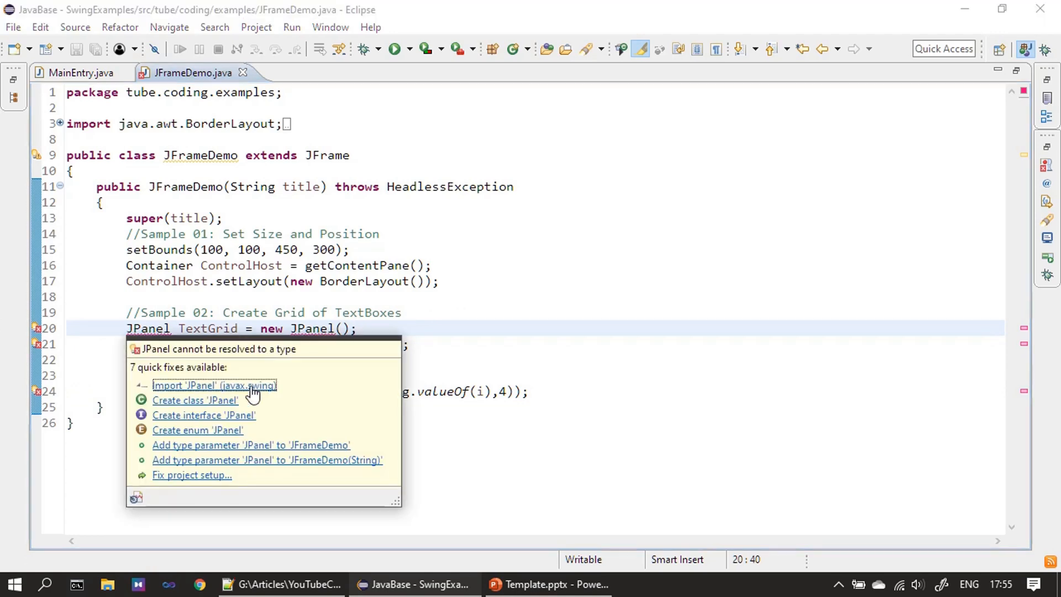
pyautogui.click(215, 384)
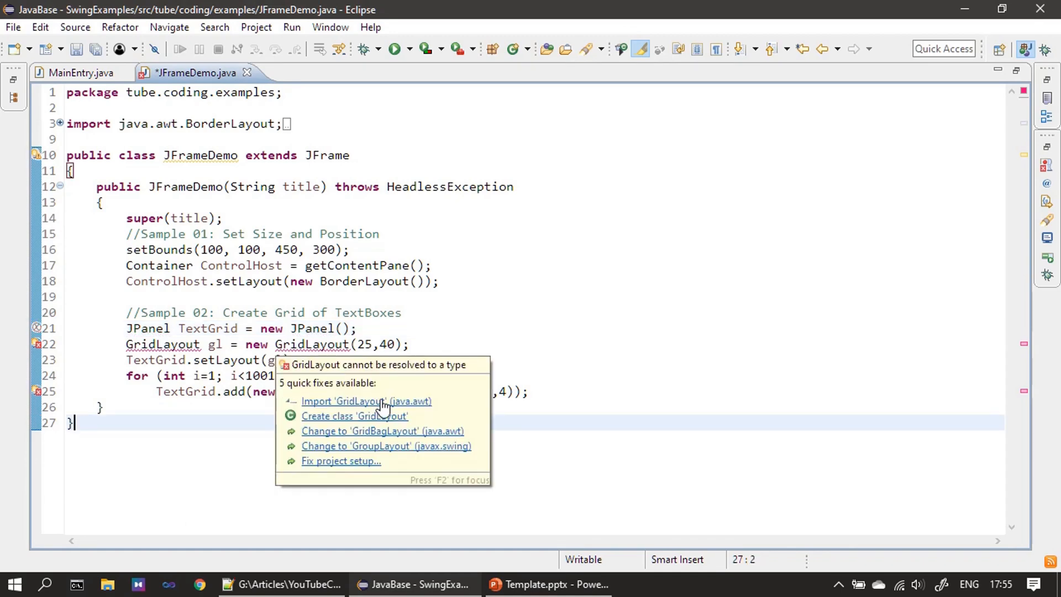
pyautogui.click(366, 401)
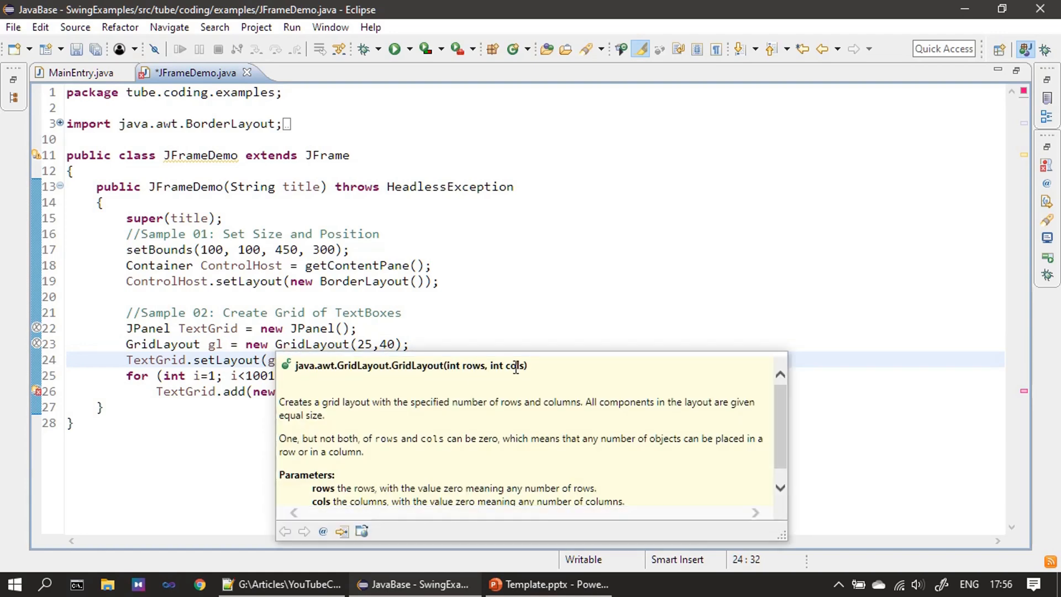
pyautogui.moveTo(520, 340)
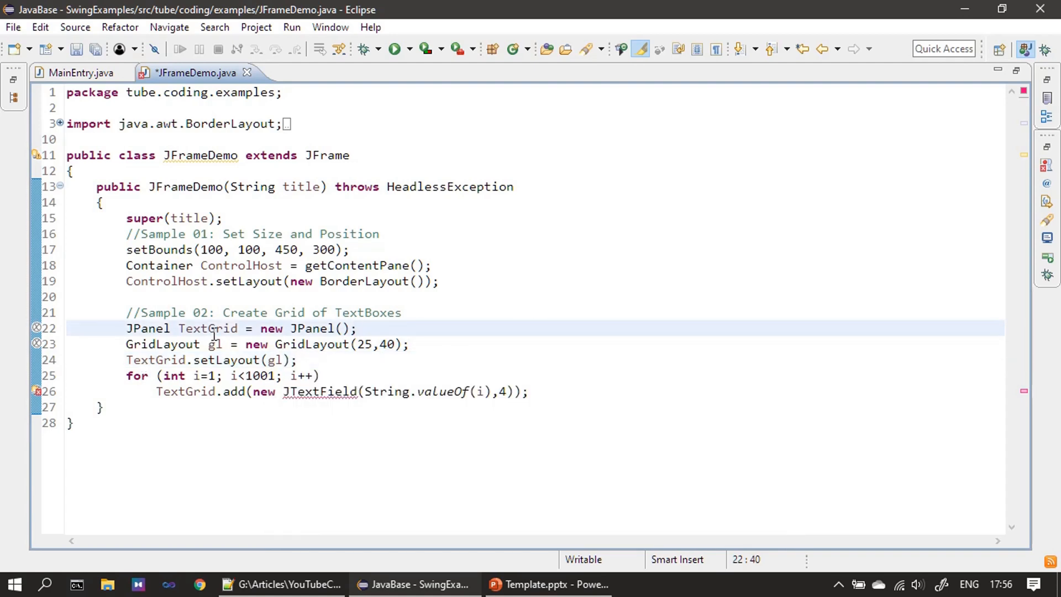
# Import JTextField, review the width-4 constructor argument, and select the ControlHost variable
pyautogui.doubleClick(208, 328)
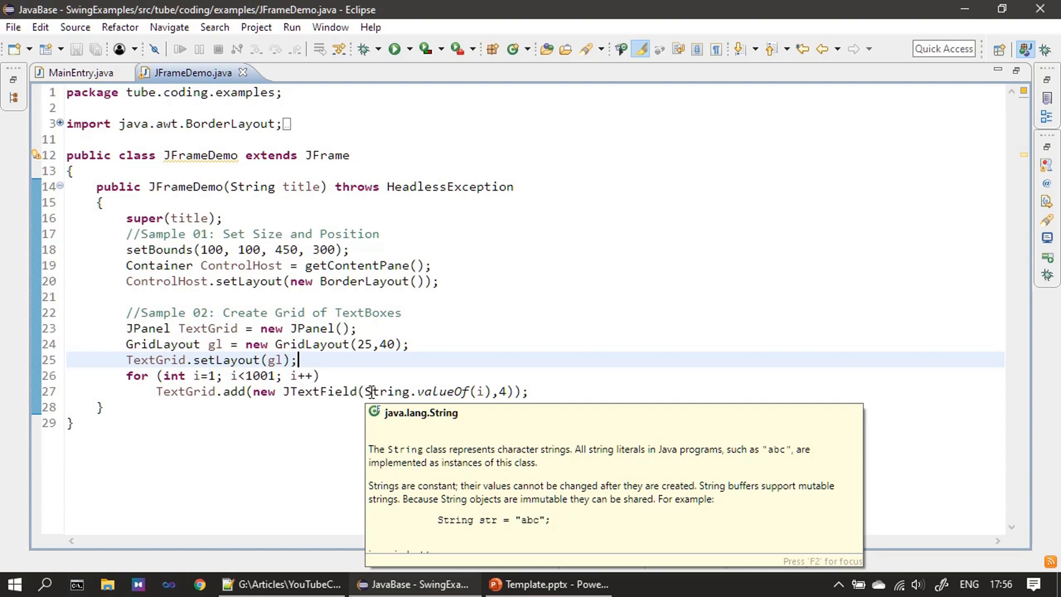
pyautogui.moveTo(389, 392)
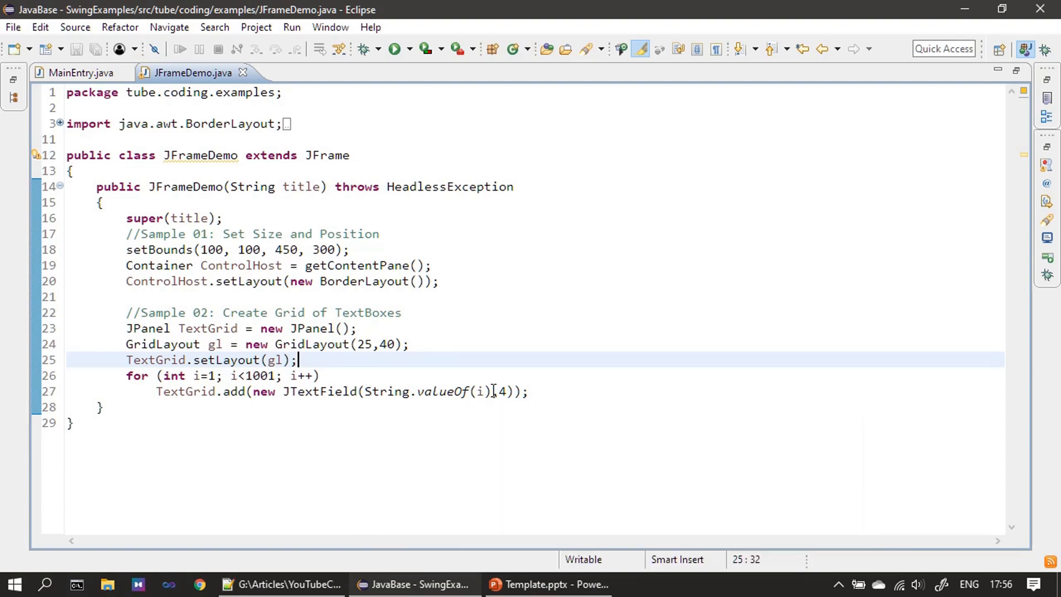
pyautogui.moveTo(370, 392); pyautogui.dragTo(491, 391)
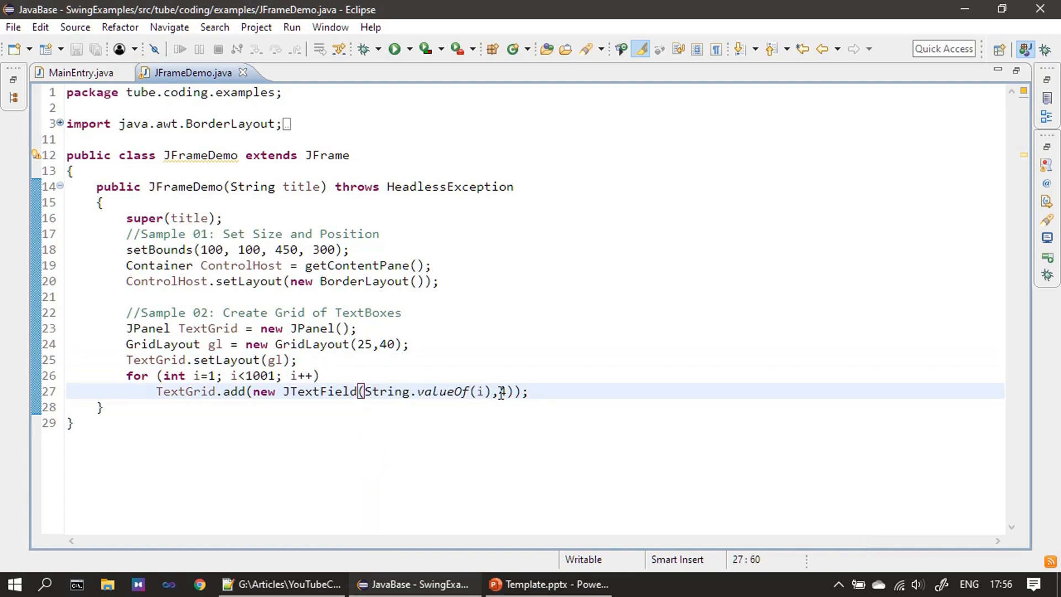
pyautogui.doubleClick(502, 391)
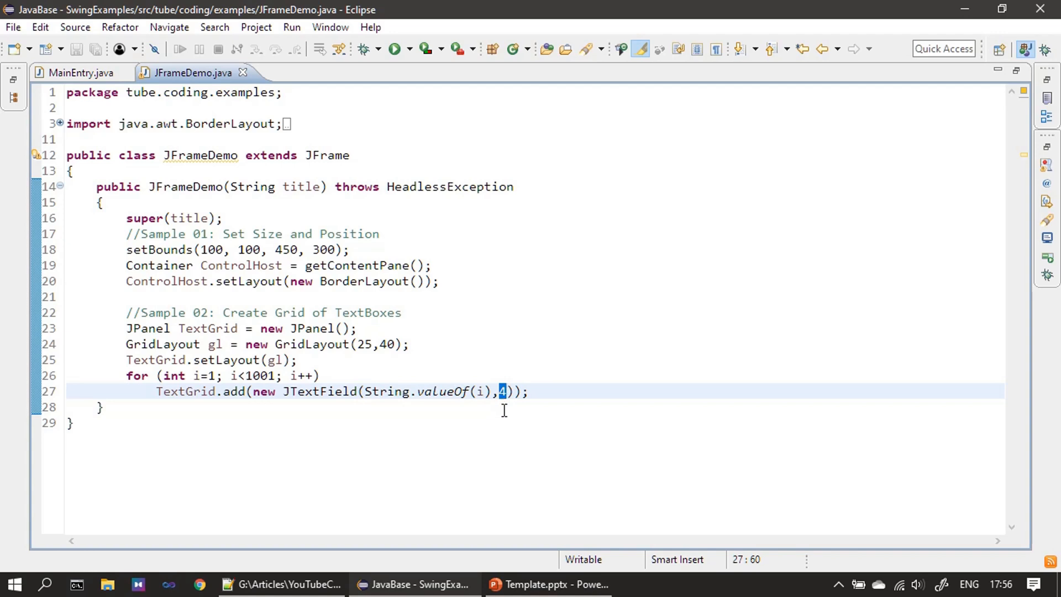
pyautogui.moveTo(507, 391)
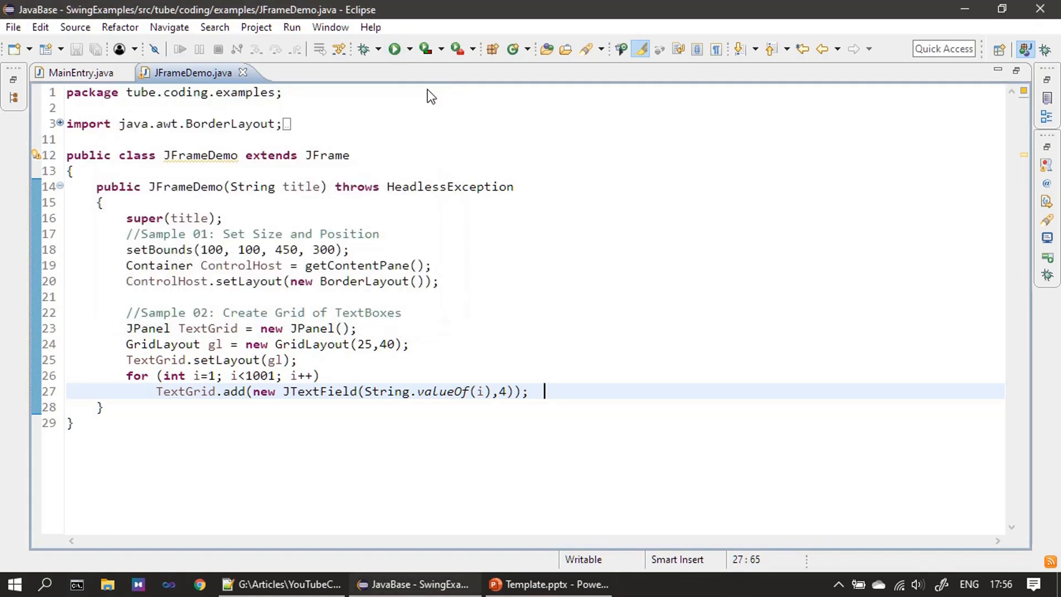
pyautogui.moveTo(199, 330)
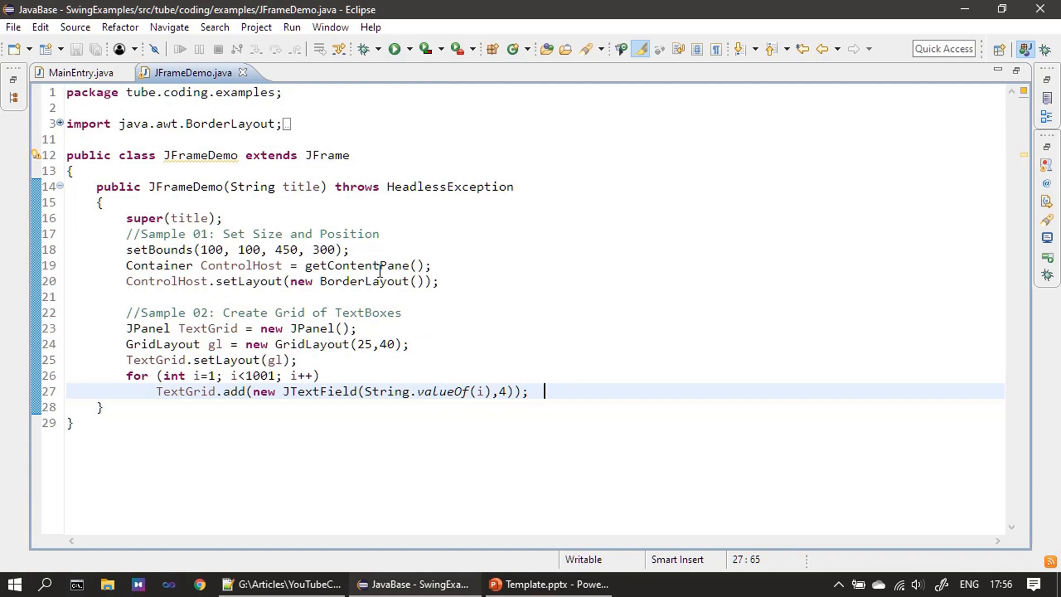
pyautogui.doubleClick(241, 266)
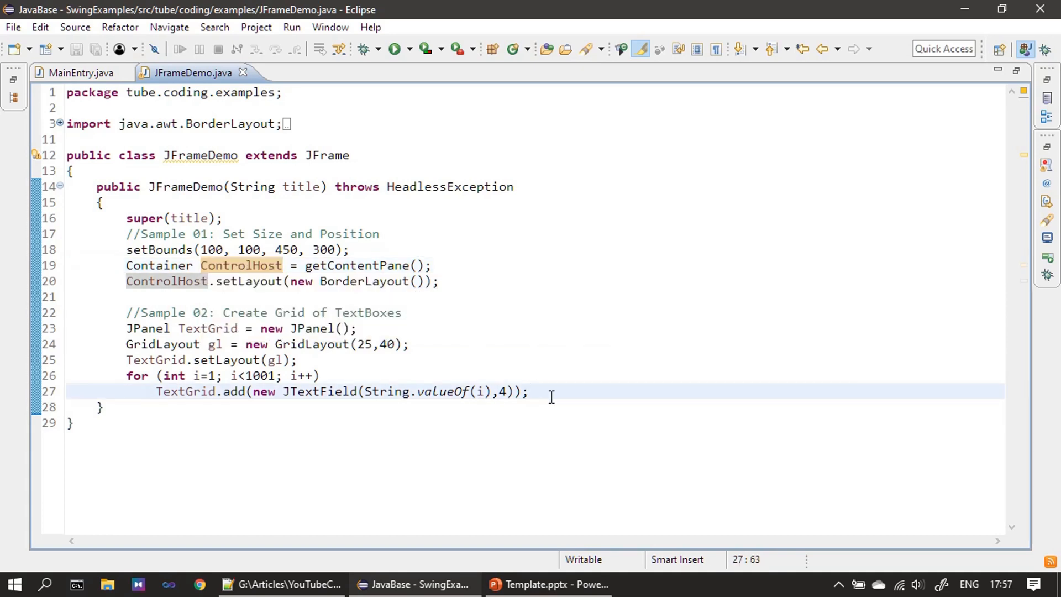
# Dismiss the download-index error and write ControlHost.add(TextGrid); on line 28
pyautogui.write('ControlHost')
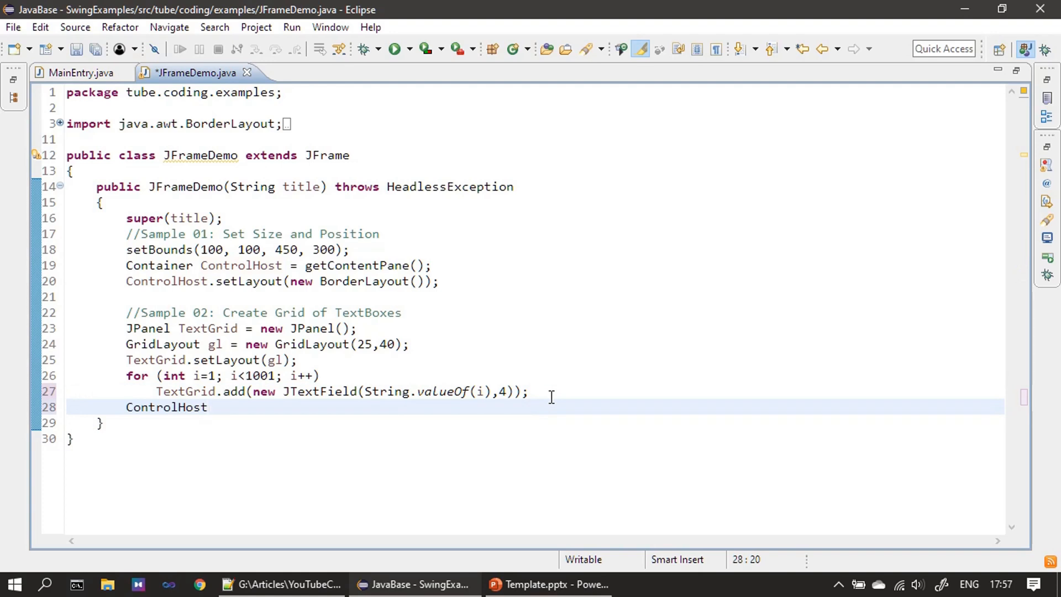
pyautogui.write('.add')
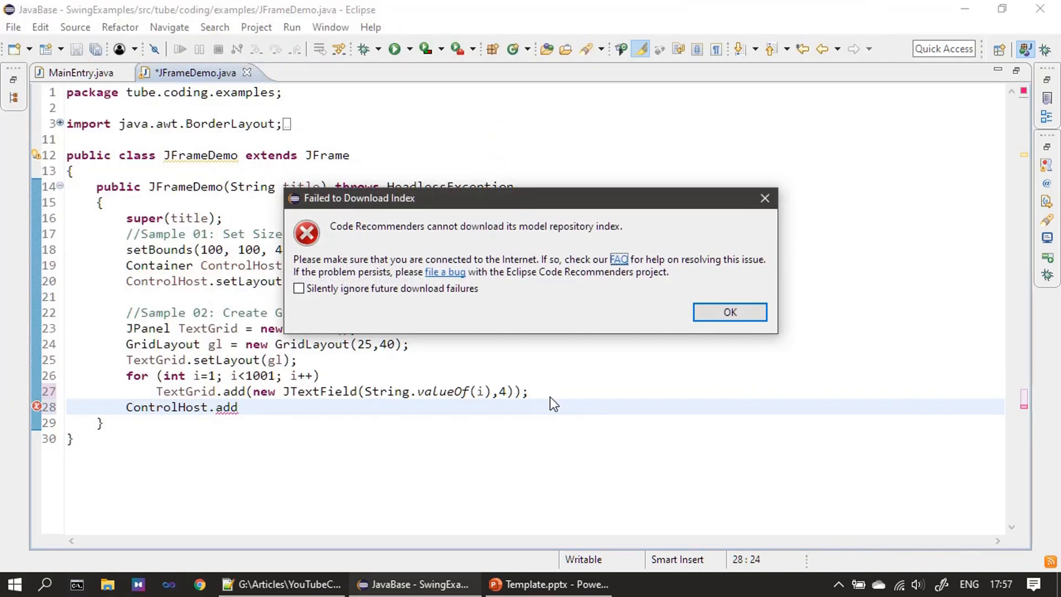
pyautogui.click(730, 312)
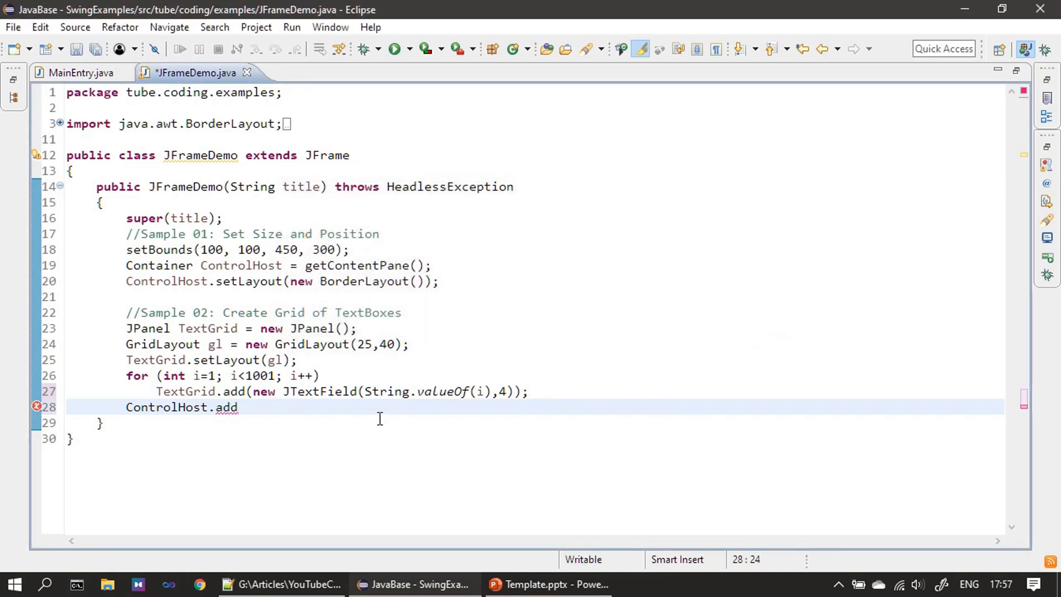
pyautogui.write('()')
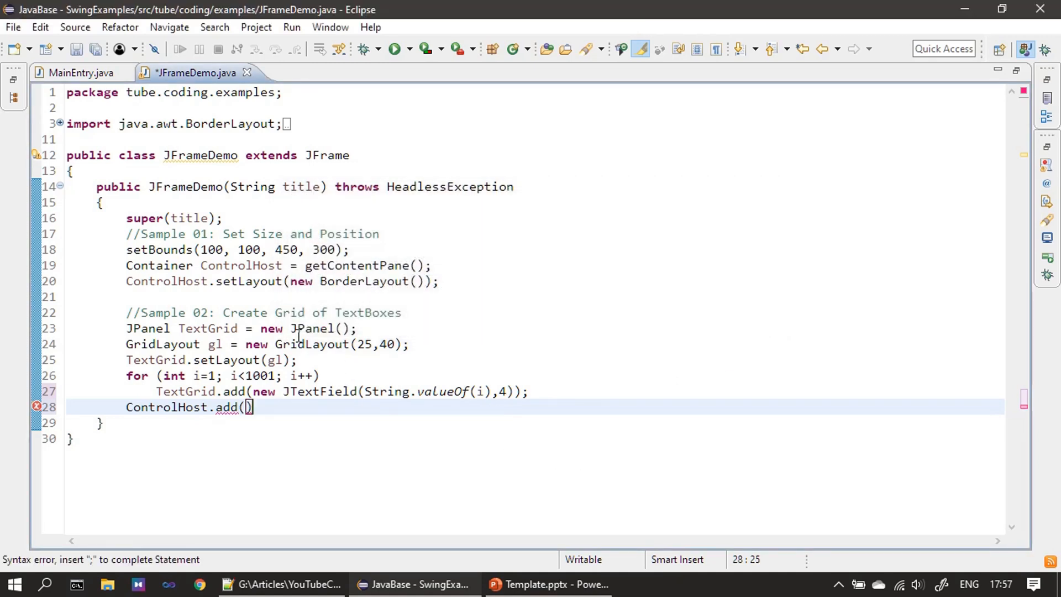
pyautogui.doubleClick(208, 328)
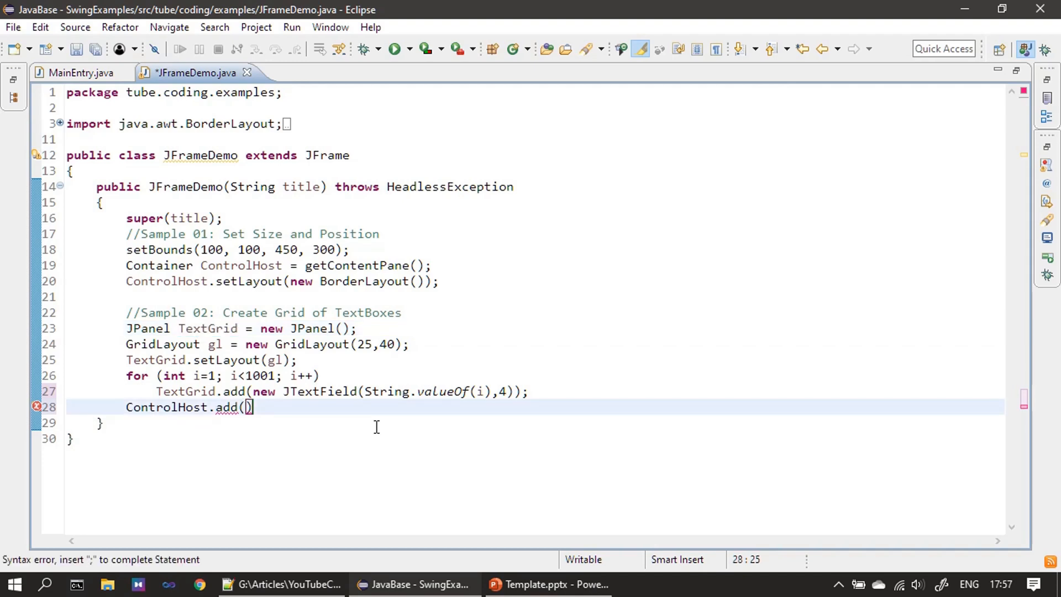
pyautogui.write('TextGrid);')
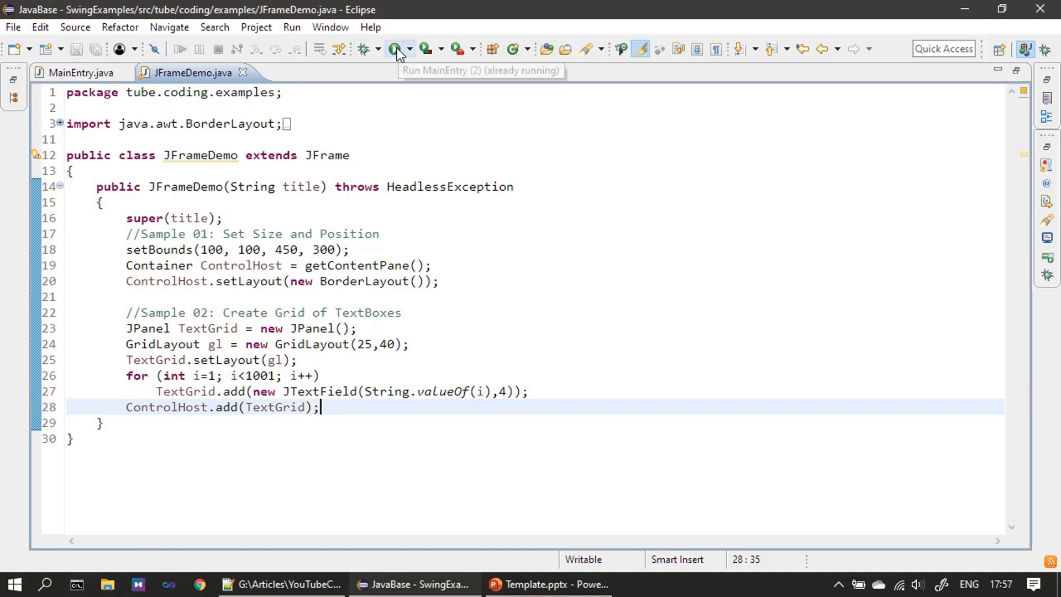
# Run the program, enlarge the frame to show all 1000 numbered fields, and close it
pyautogui.click(393, 50)
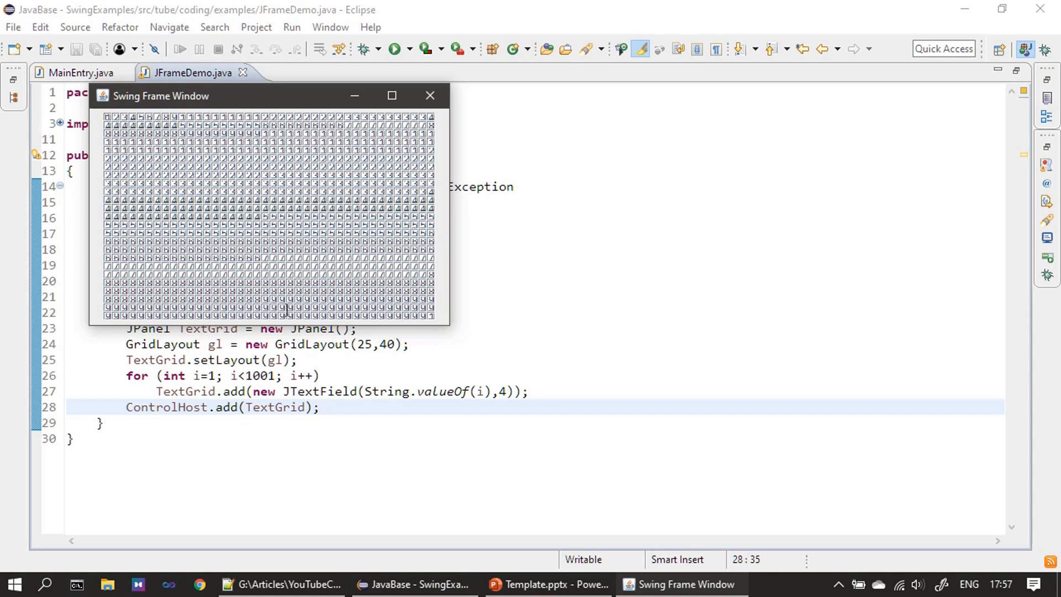
pyautogui.moveTo(450, 326)
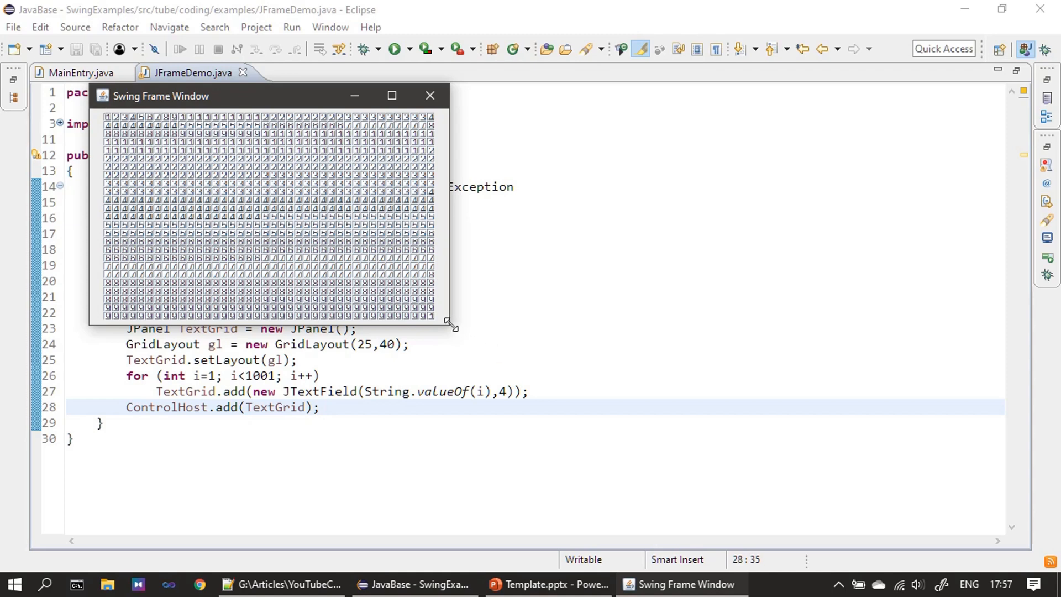
pyautogui.moveTo(451, 327); pyautogui.dragTo(860, 548)
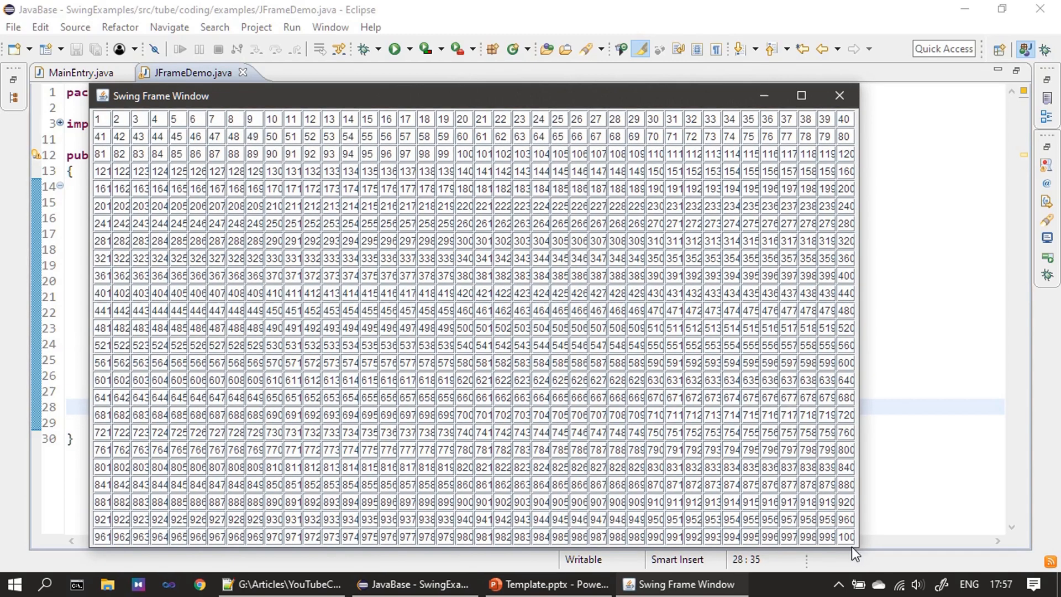
pyautogui.moveTo(855, 546)
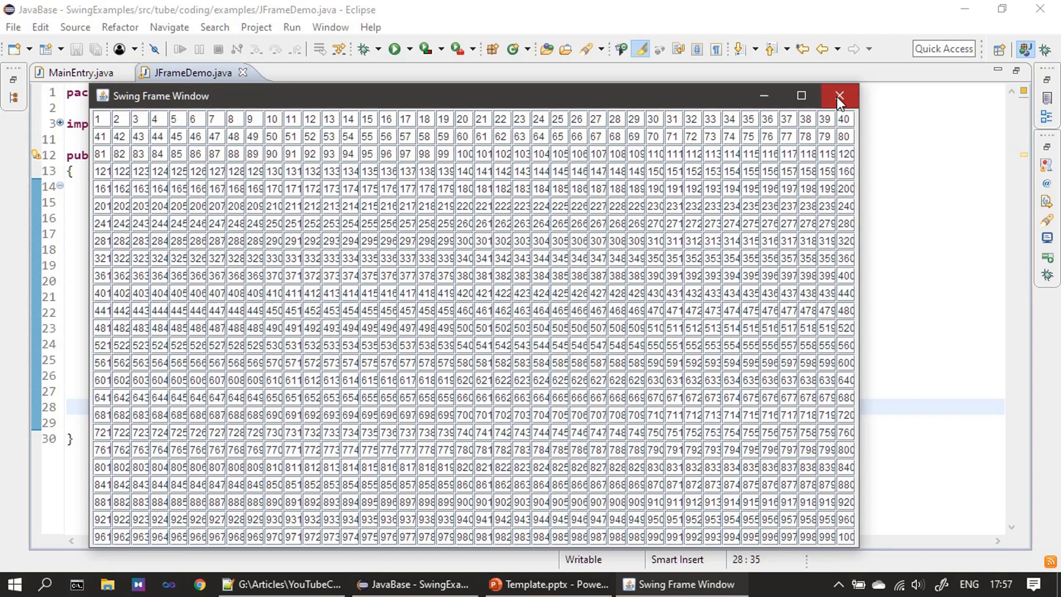
pyautogui.click(840, 95)
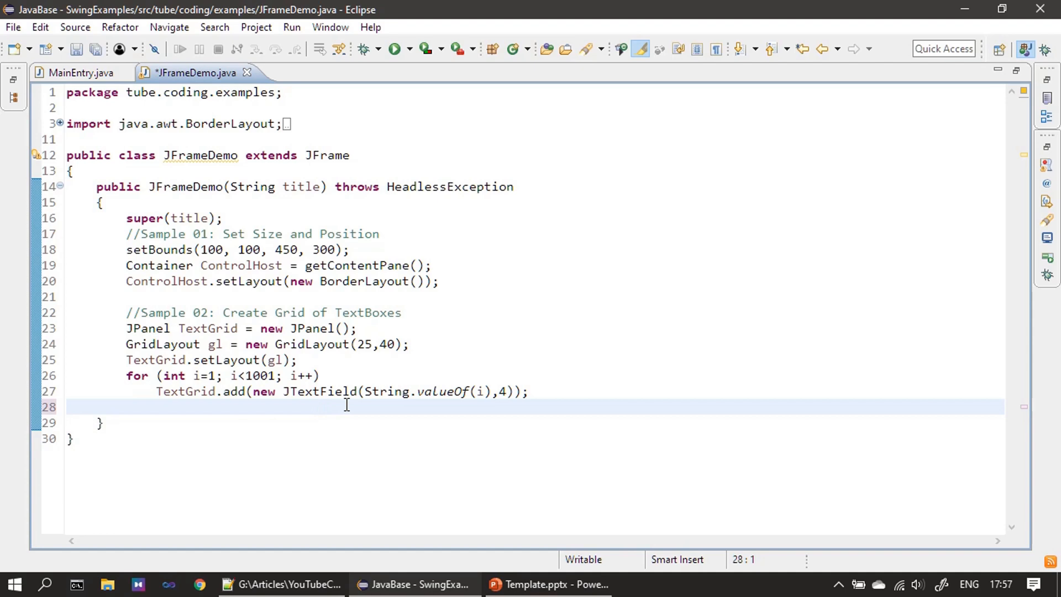
# Save JFrameDemo and insert the JScrollPane snippet with both scrollbars always shown
pyautogui.press('Ctrl+s')
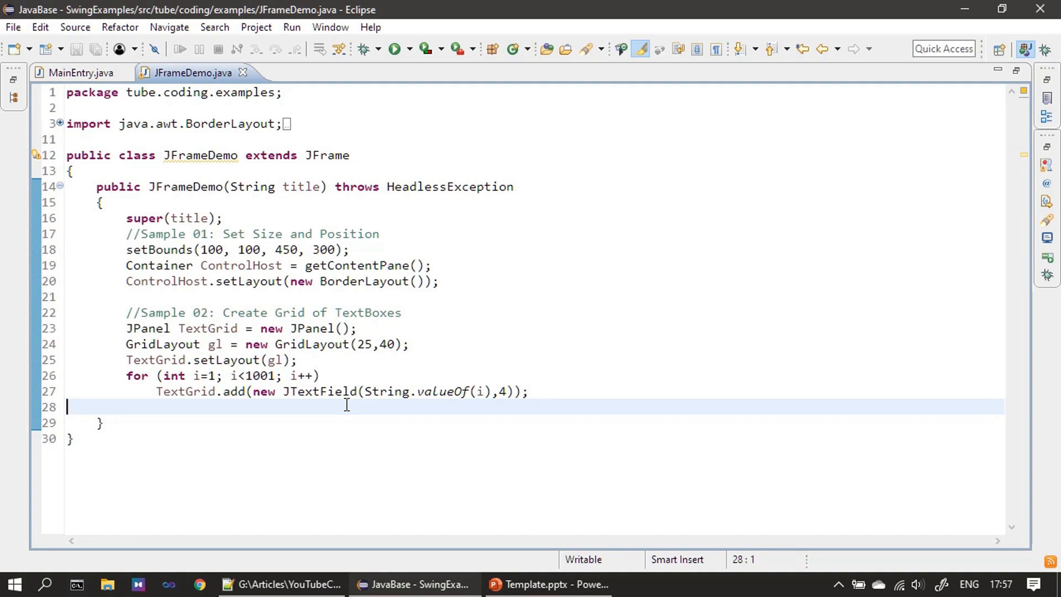
pyautogui.moveTo(470, 478)
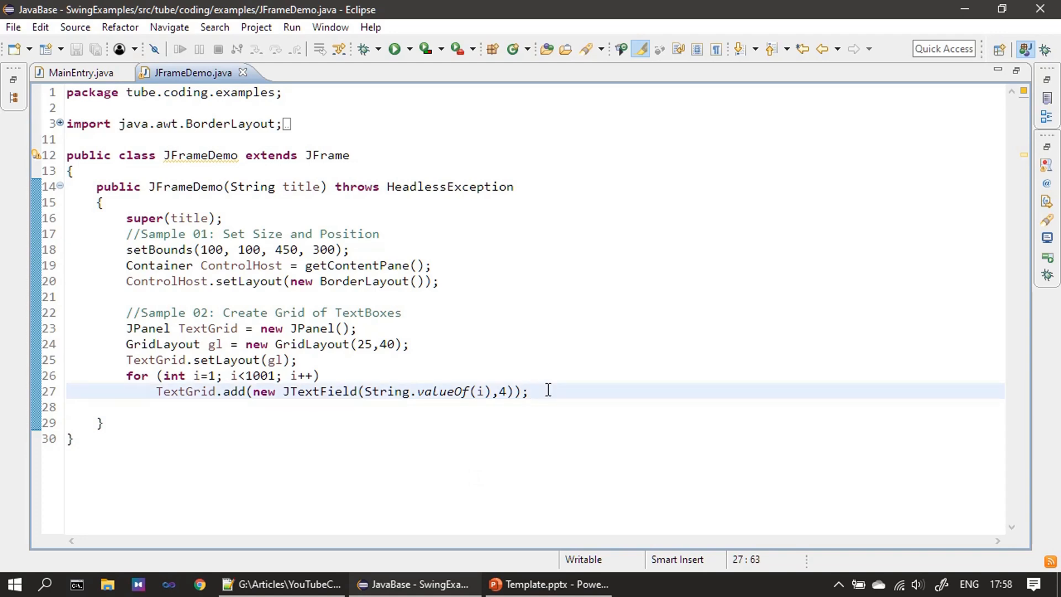
pyautogui.press('Enter')
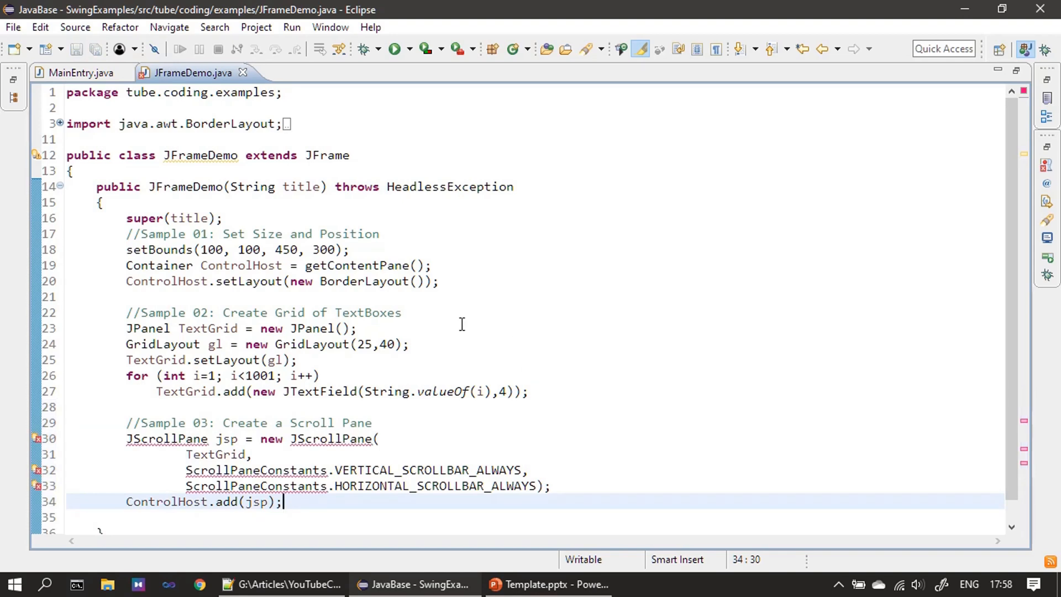
# Scroll down to the unresolved JScrollPane code to reach its quick fixes
pyautogui.scroll(-3)
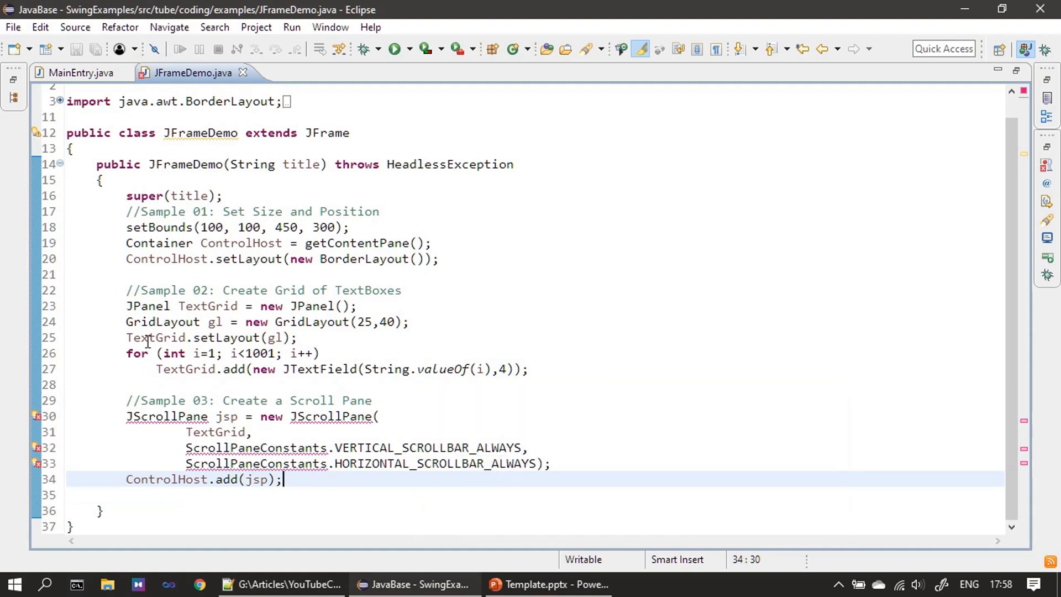
pyautogui.moveTo(208, 306)
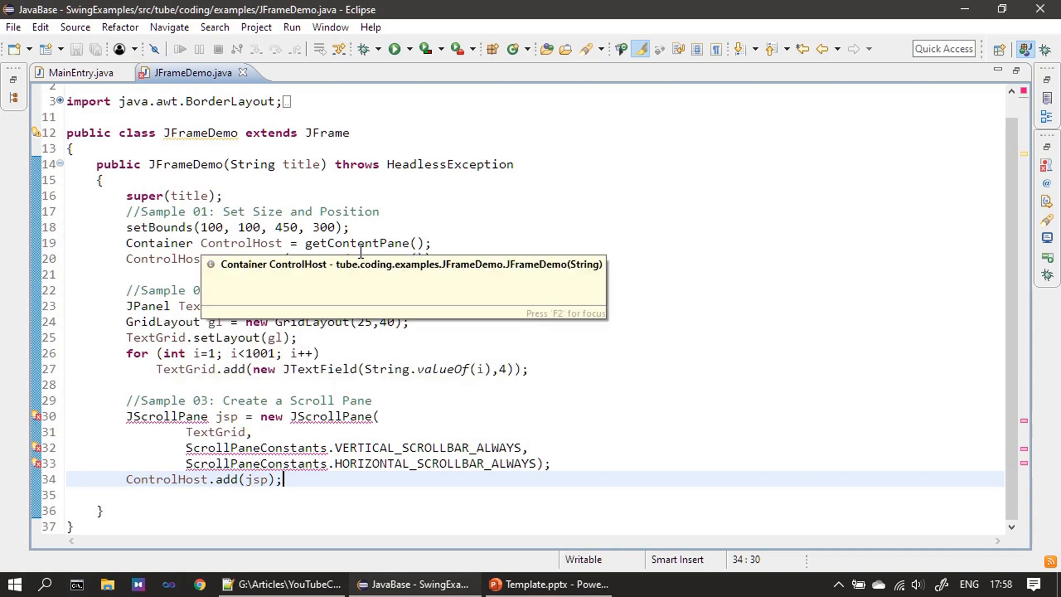
pyautogui.moveTo(387, 248)
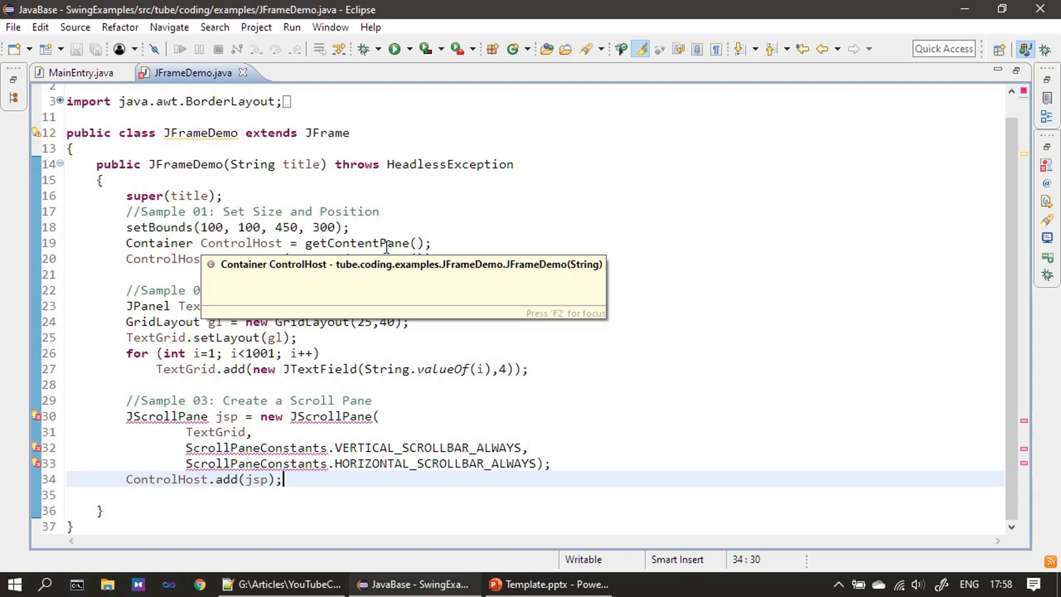
pyautogui.moveTo(524, 407)
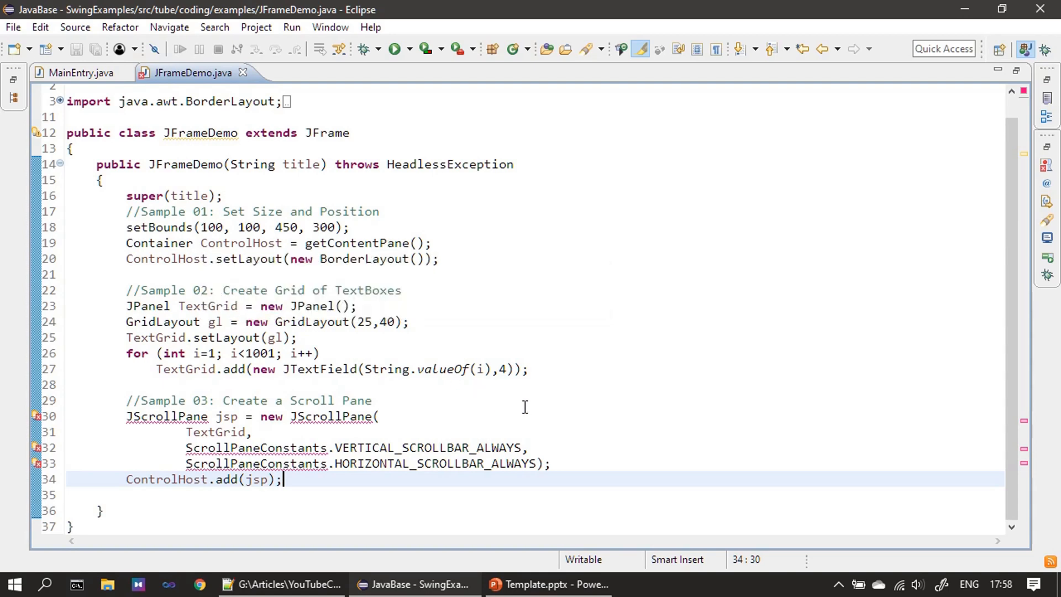
pyautogui.moveTo(266, 323)
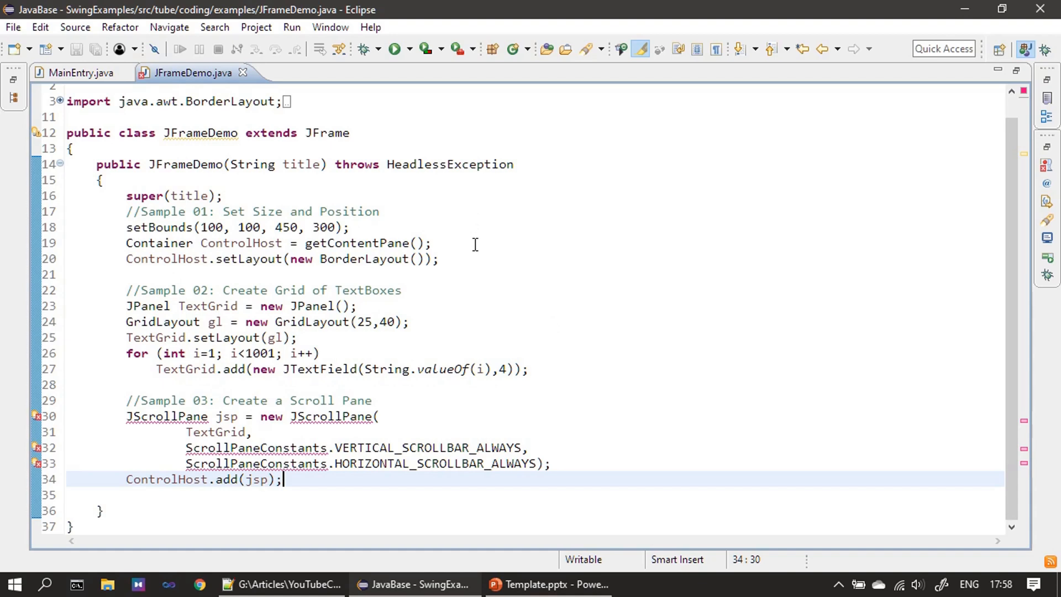
pyautogui.moveTo(376, 321)
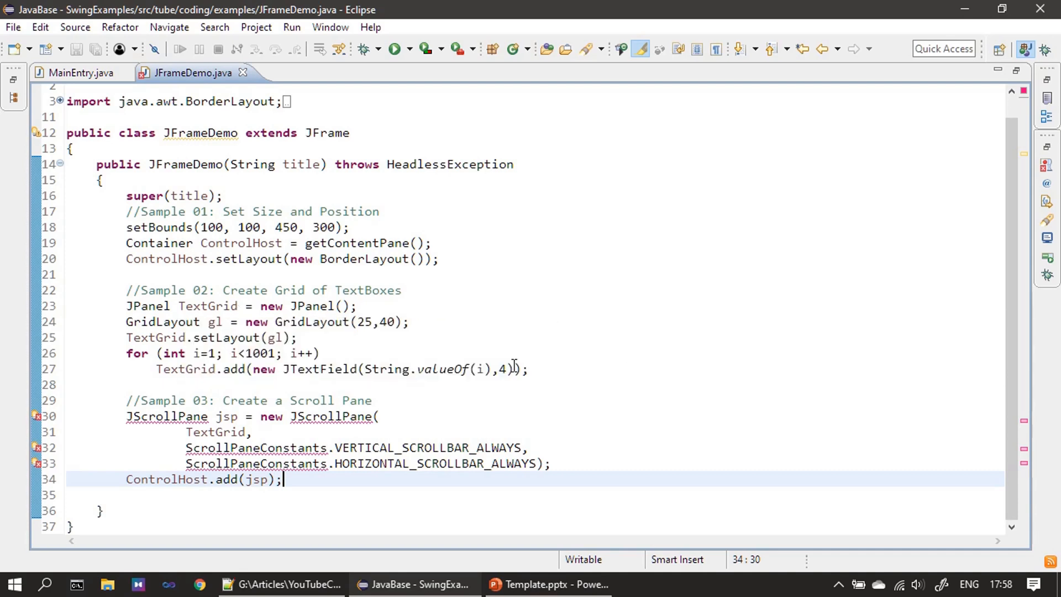
pyautogui.moveTo(539, 368)
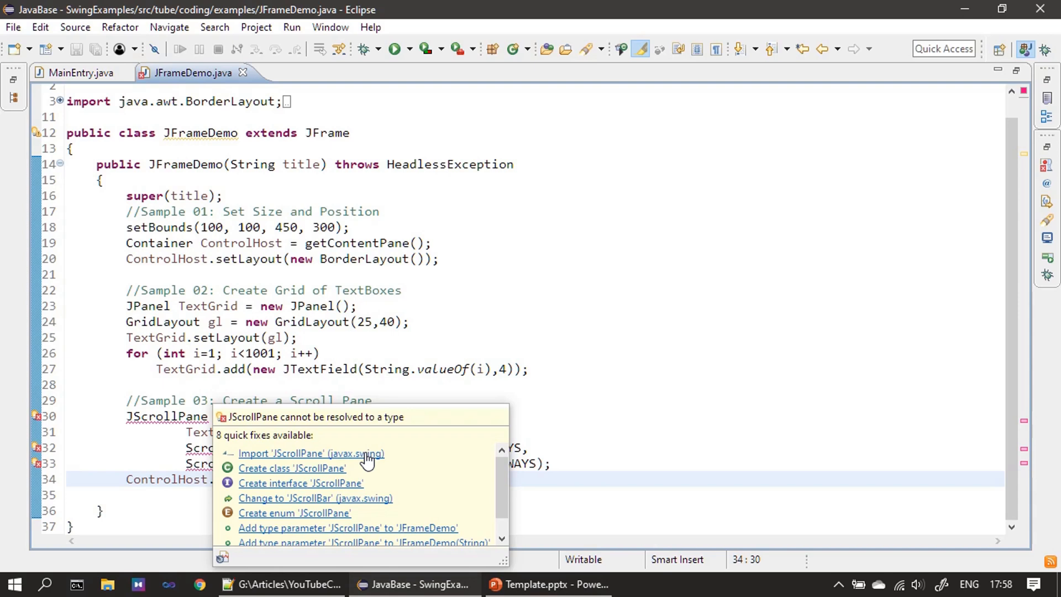
# Import javax.swing.JScrollPane, check the expanded import list, and save JFrameDemo
pyautogui.click(311, 453)
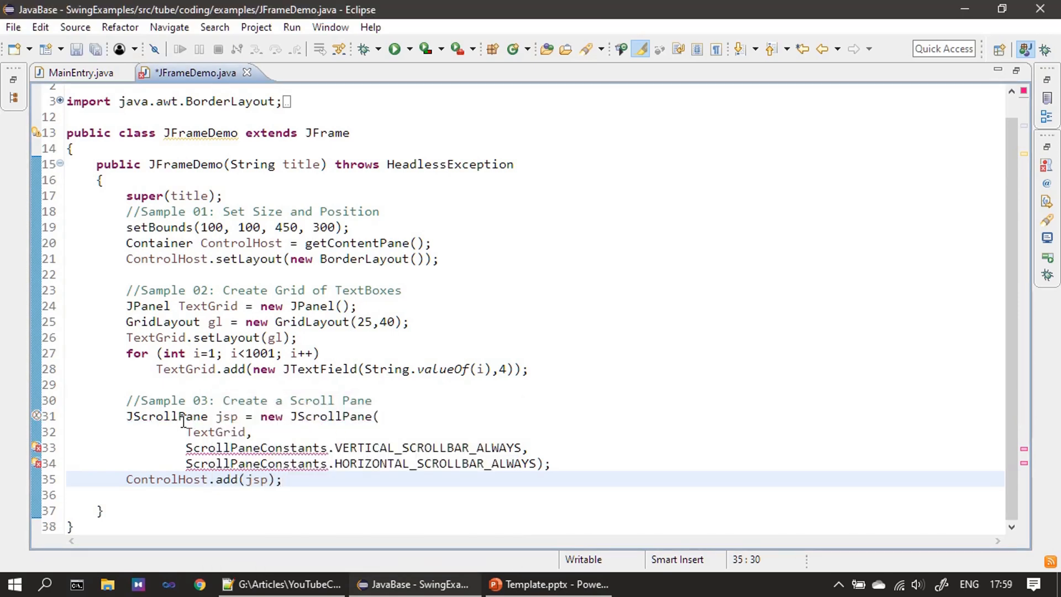
pyautogui.click(52, 101)
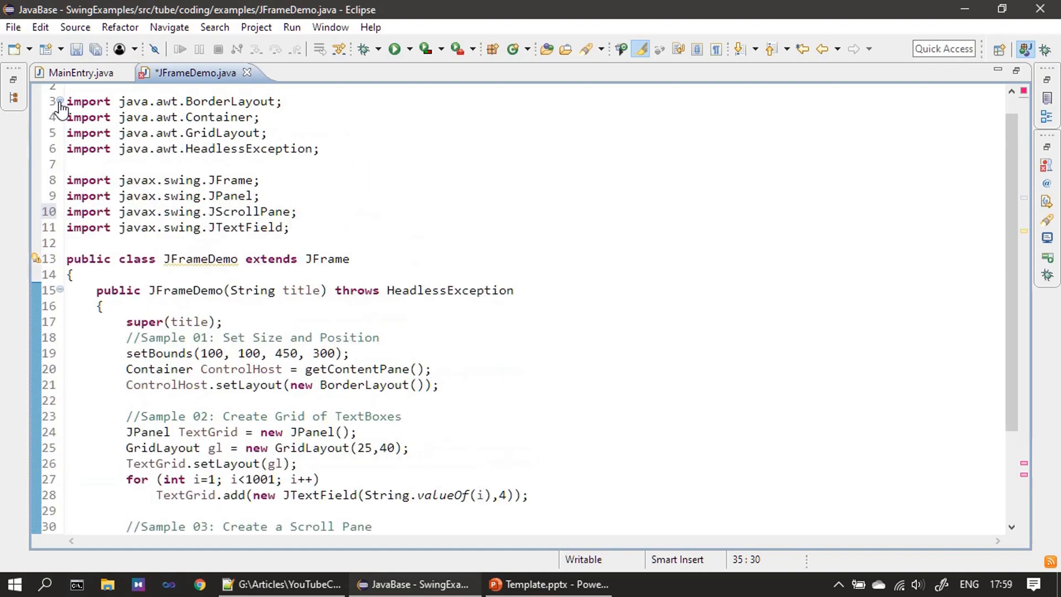
pyautogui.scroll(3)
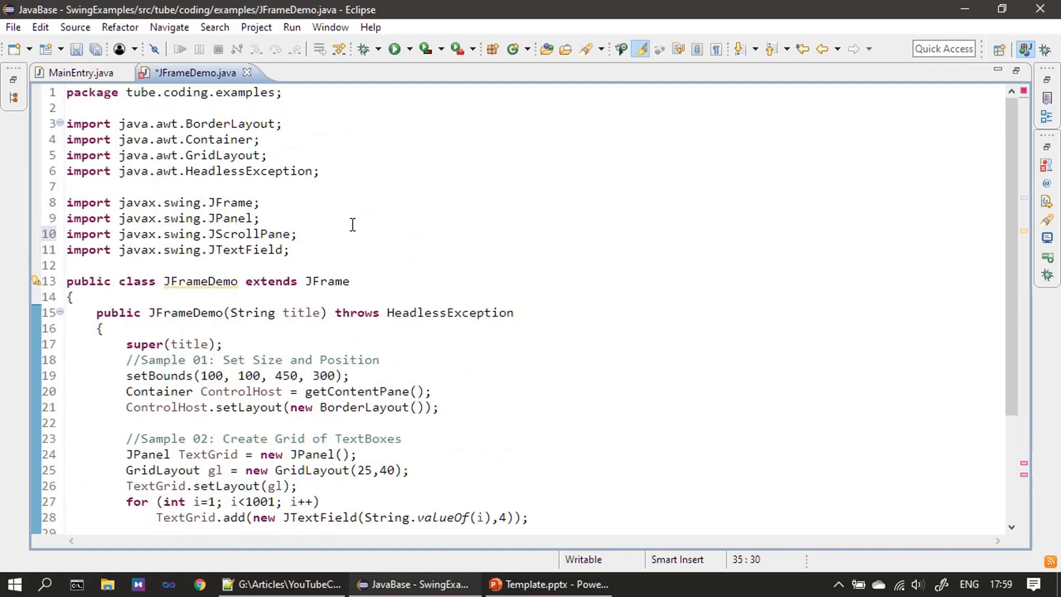
pyautogui.moveTo(439, 265)
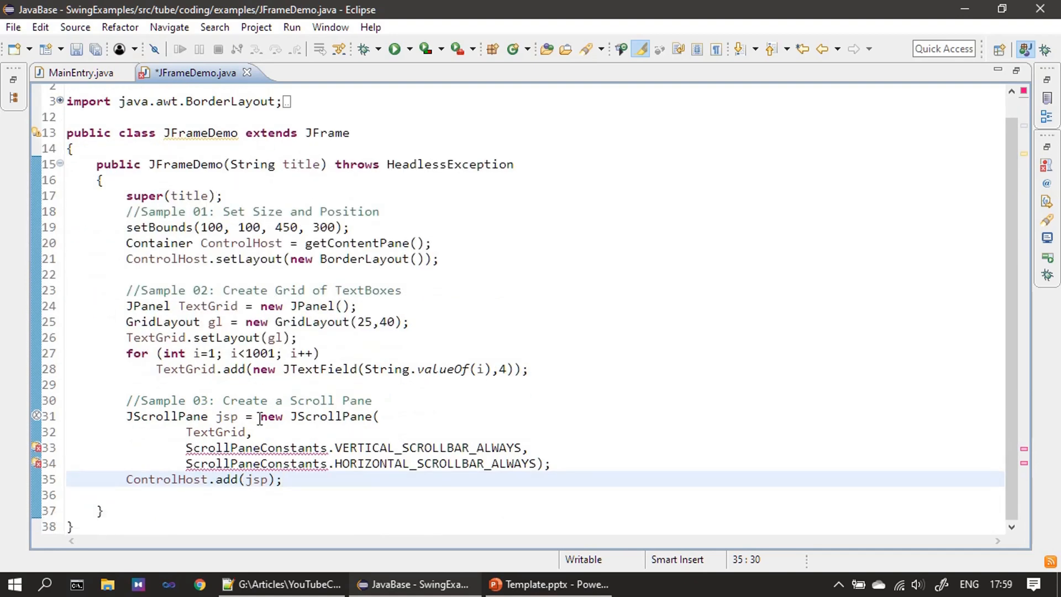
pyautogui.press('Ctrl+s')
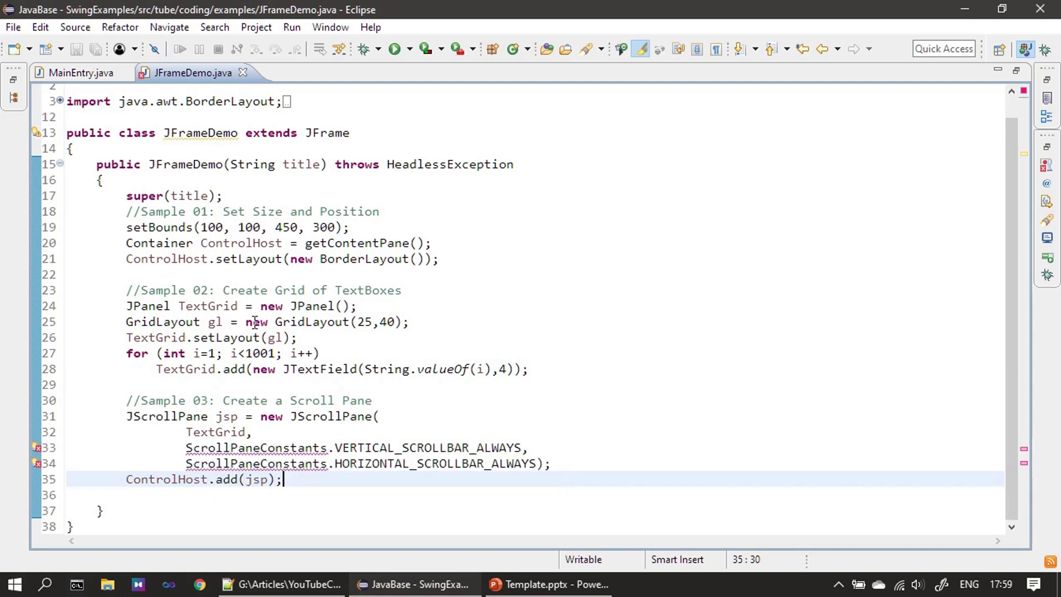
pyautogui.moveTo(301, 334)
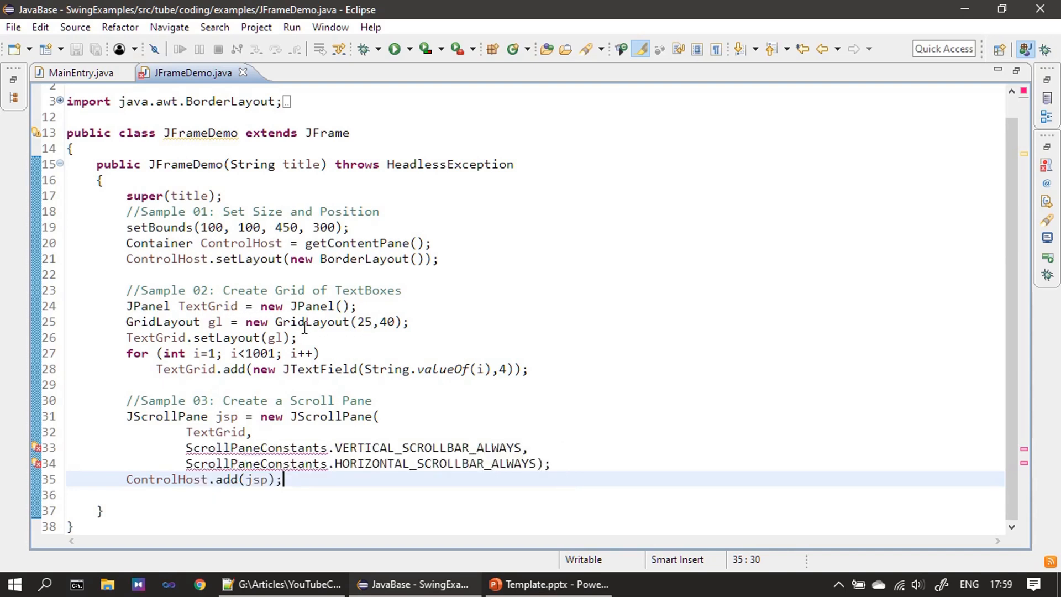
pyautogui.moveTo(354, 330)
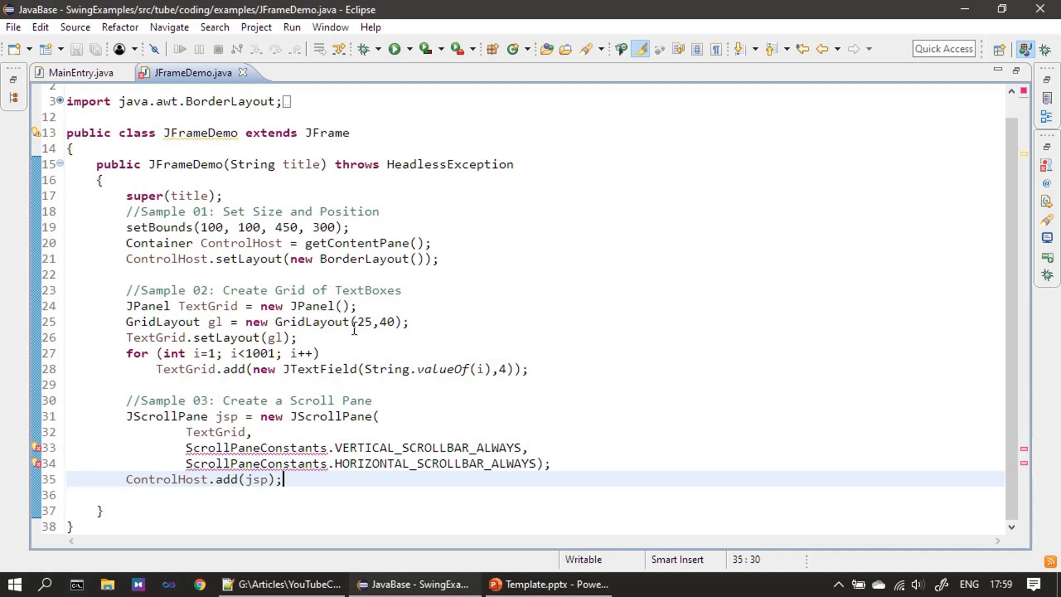
pyautogui.moveTo(337, 331)
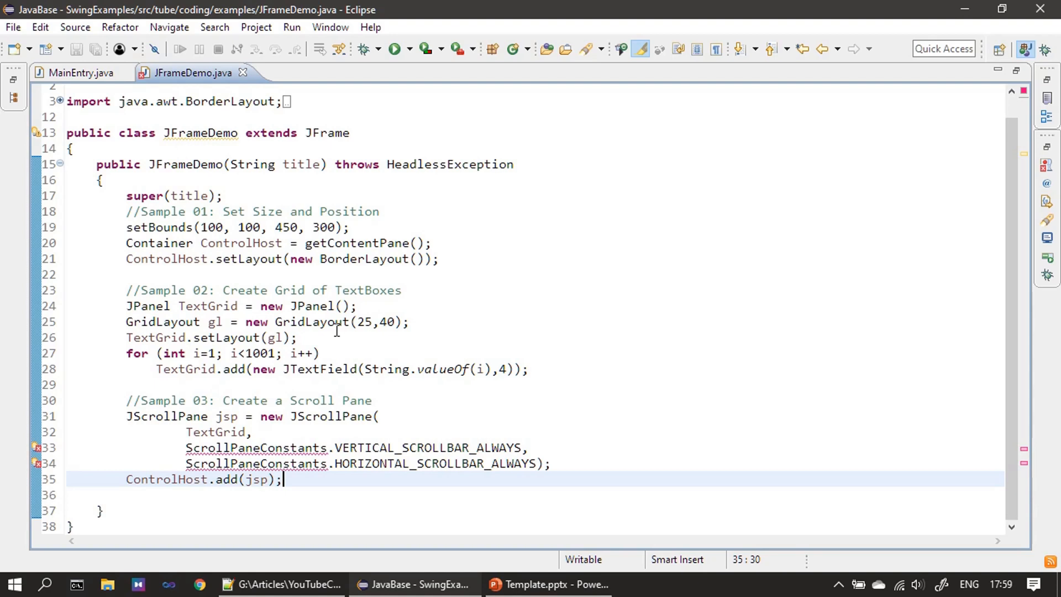
pyautogui.moveTo(222, 463)
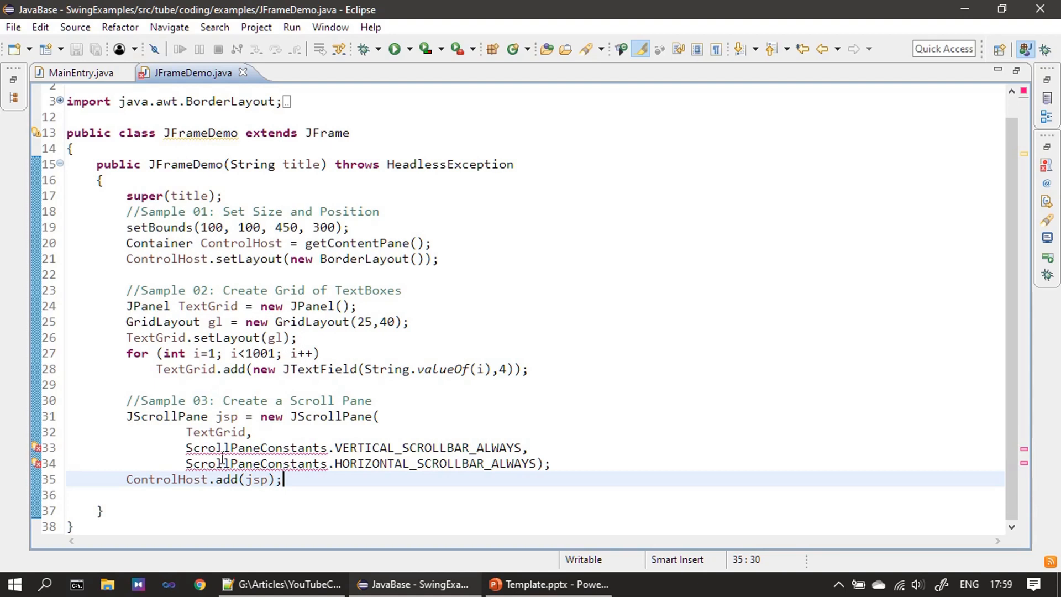
pyautogui.moveTo(207, 432)
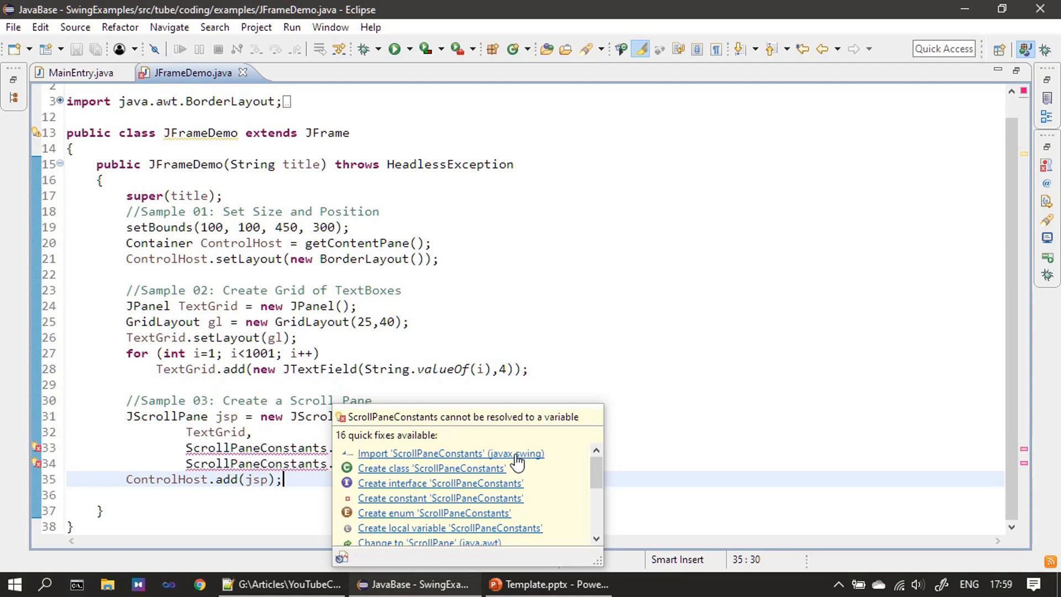
# Import javax.swing.ScrollPaneConstants so the scrollbar policy constants resolve
pyautogui.click(451, 454)
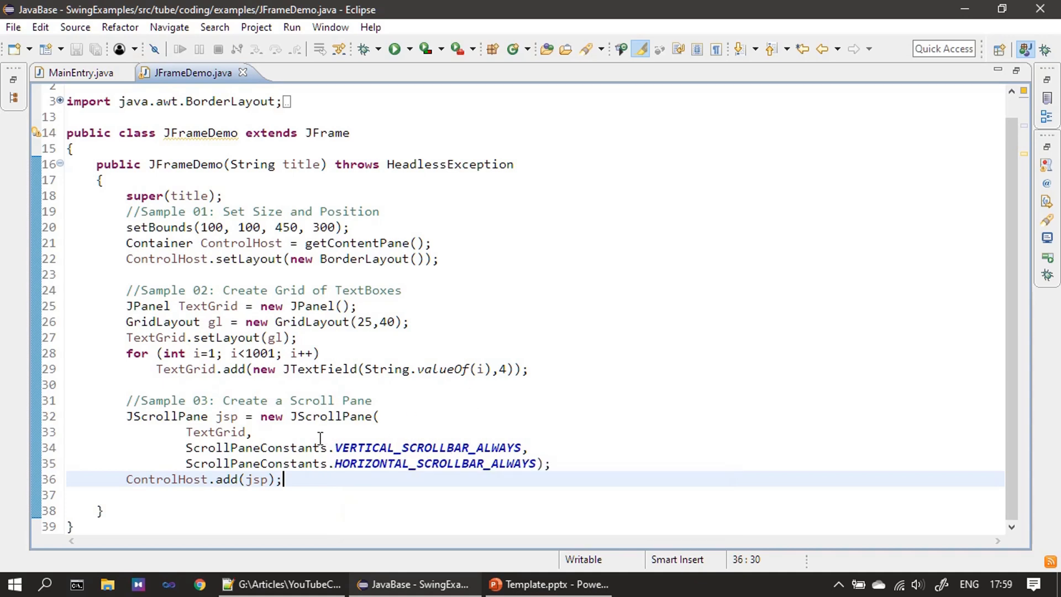
pyautogui.moveTo(645, 427)
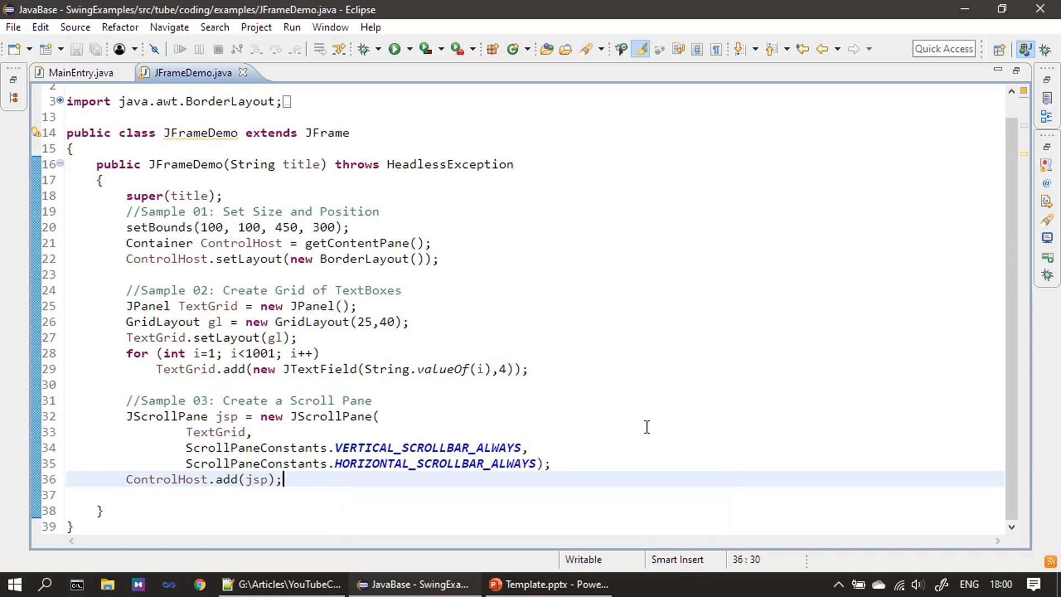
pyautogui.moveTo(430, 463)
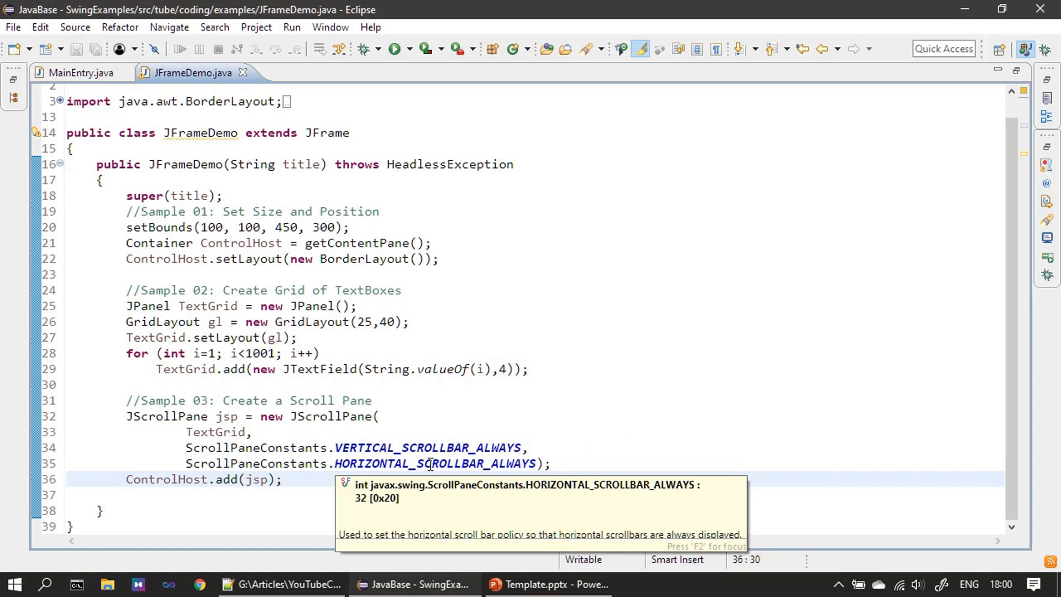
pyautogui.moveTo(231, 478)
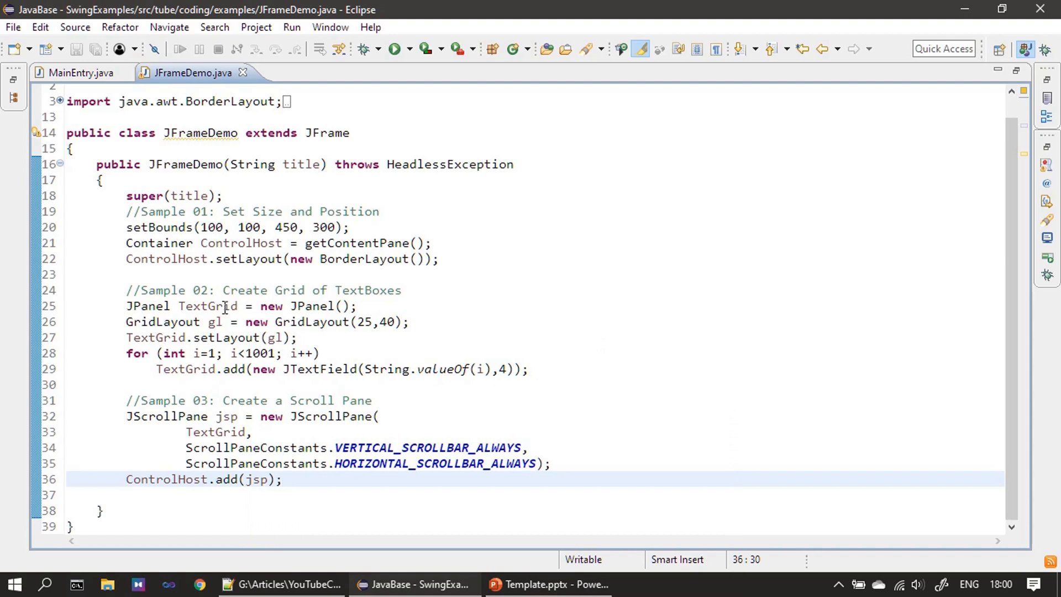
pyautogui.moveTo(208, 306)
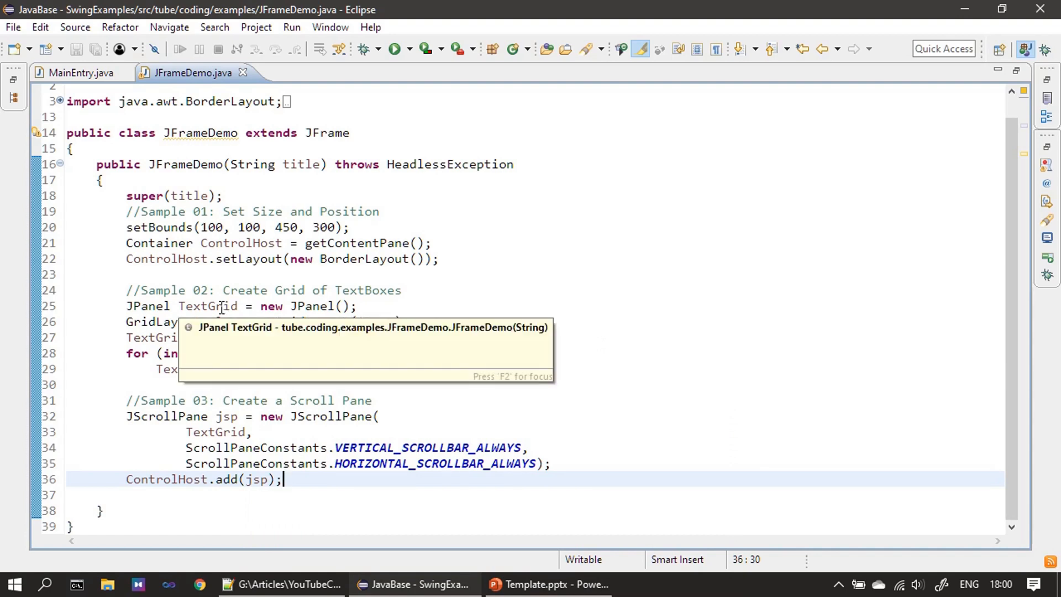
pyautogui.moveTo(264, 479)
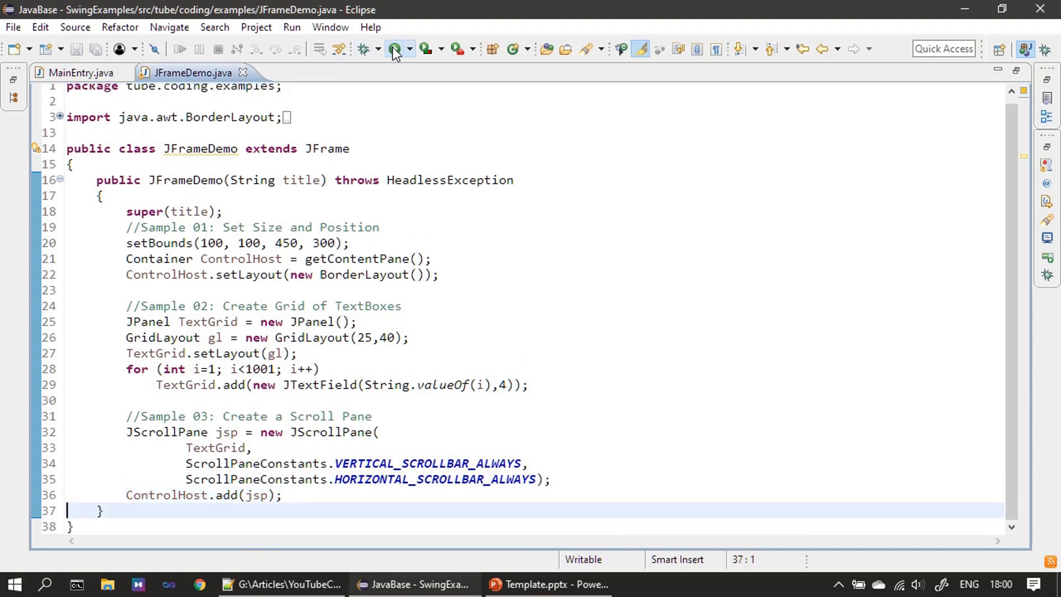
# Run the scrollable grid, scroll it, type 'wwww' and 'COW' into fields, and select field 435's number
pyautogui.click(394, 49)
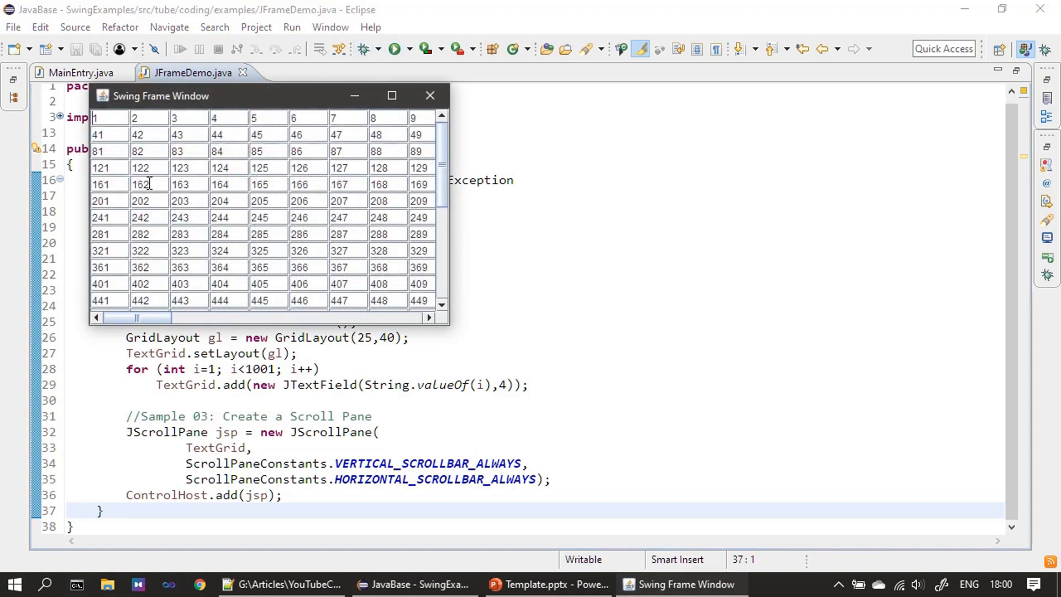
pyautogui.moveTo(106, 118)
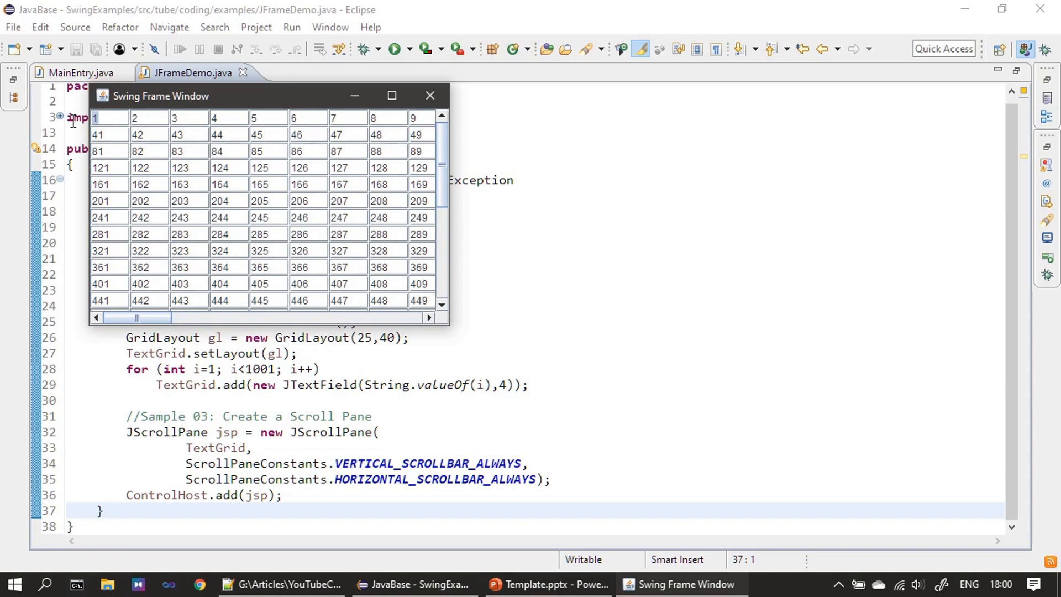
pyautogui.write('wwww')
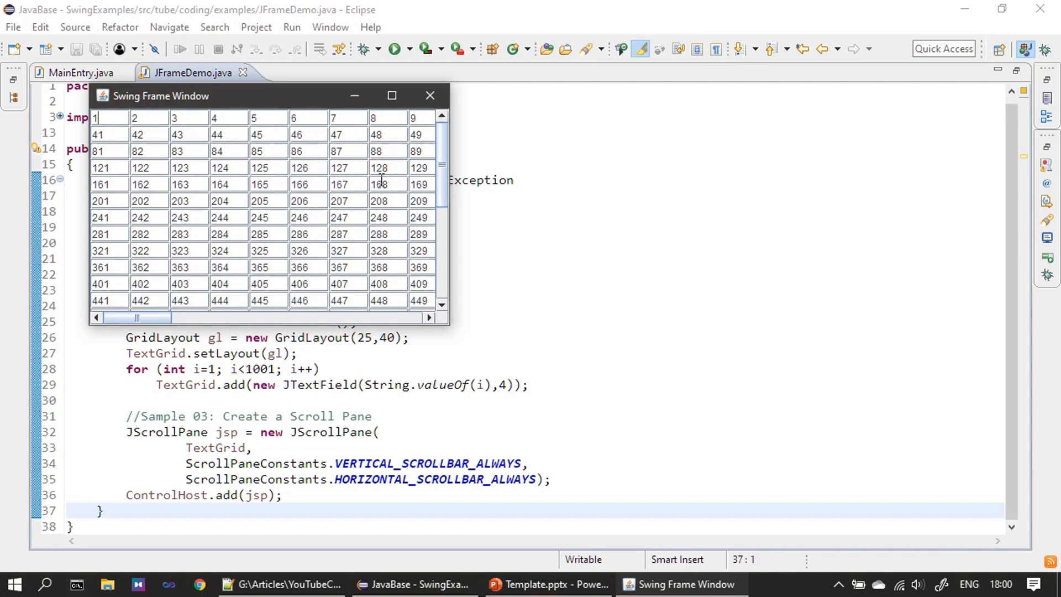
pyautogui.scroll(-3)
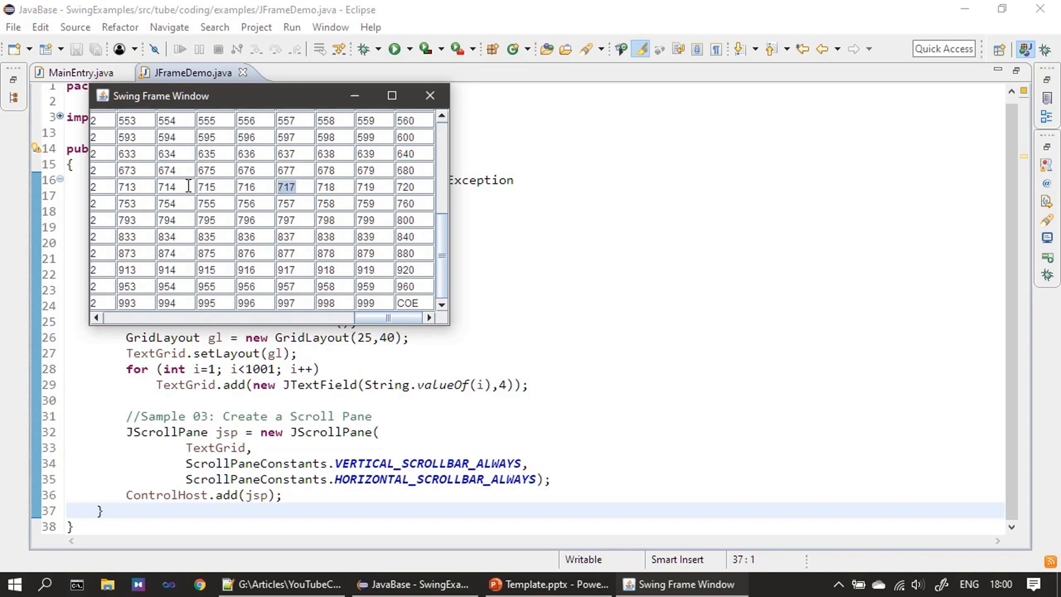
pyautogui.write('COW')
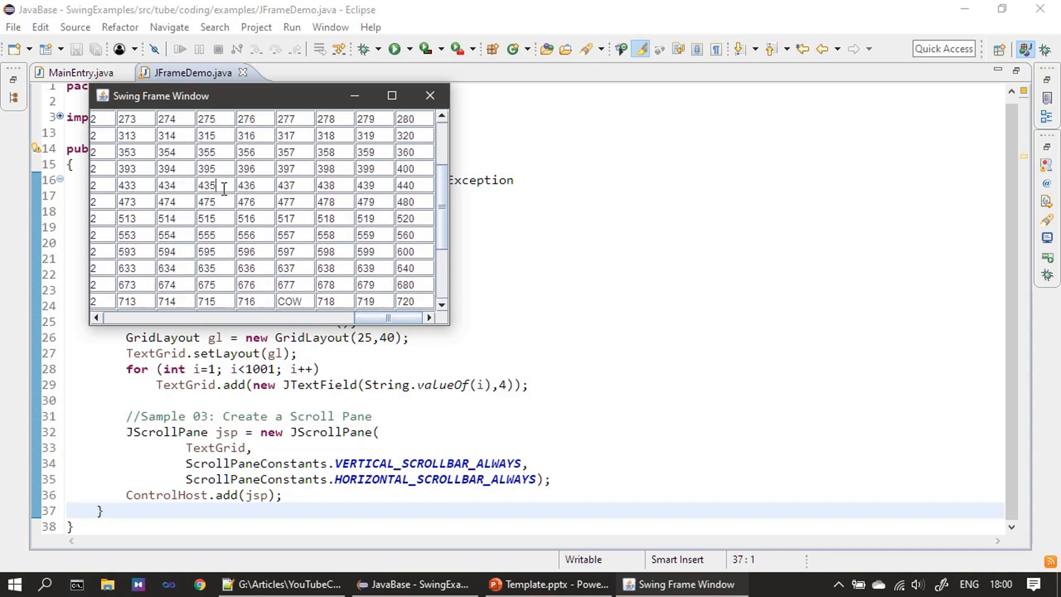
pyautogui.doubleClick(207, 186)
pyautogui.write('COE')
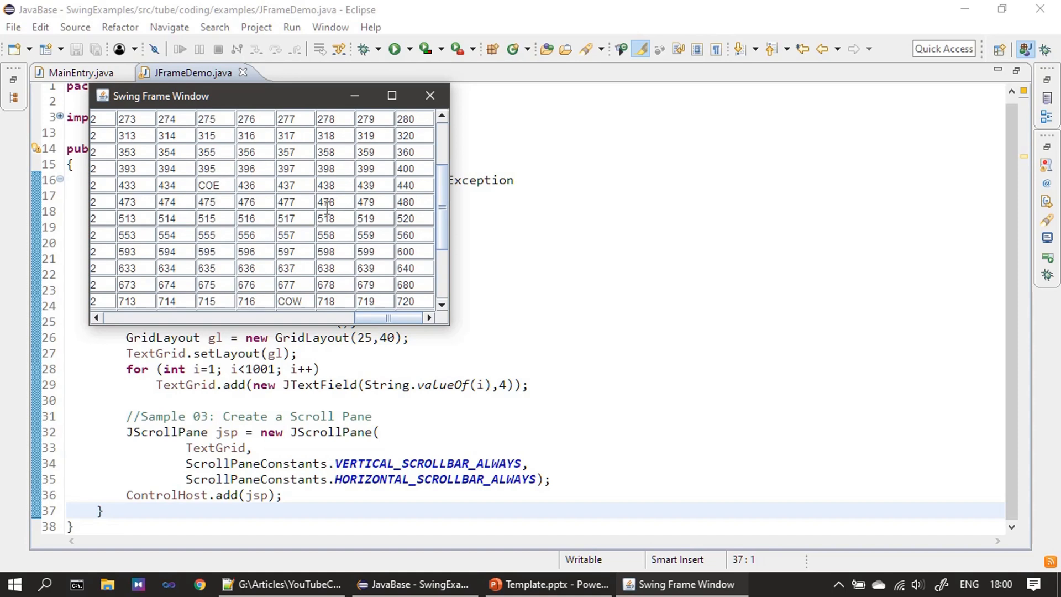
pyautogui.moveTo(433, 98)
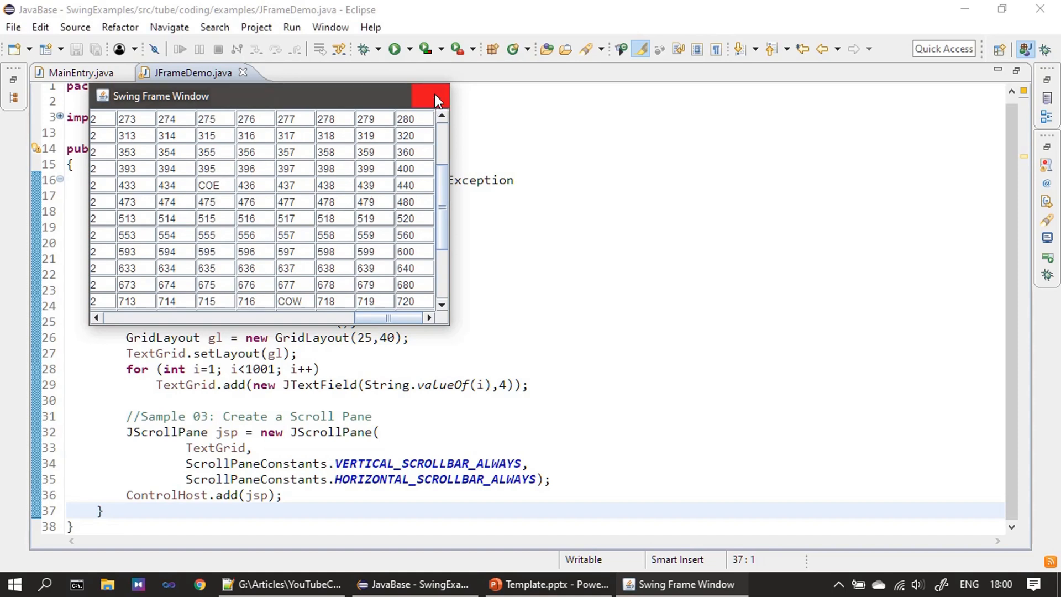